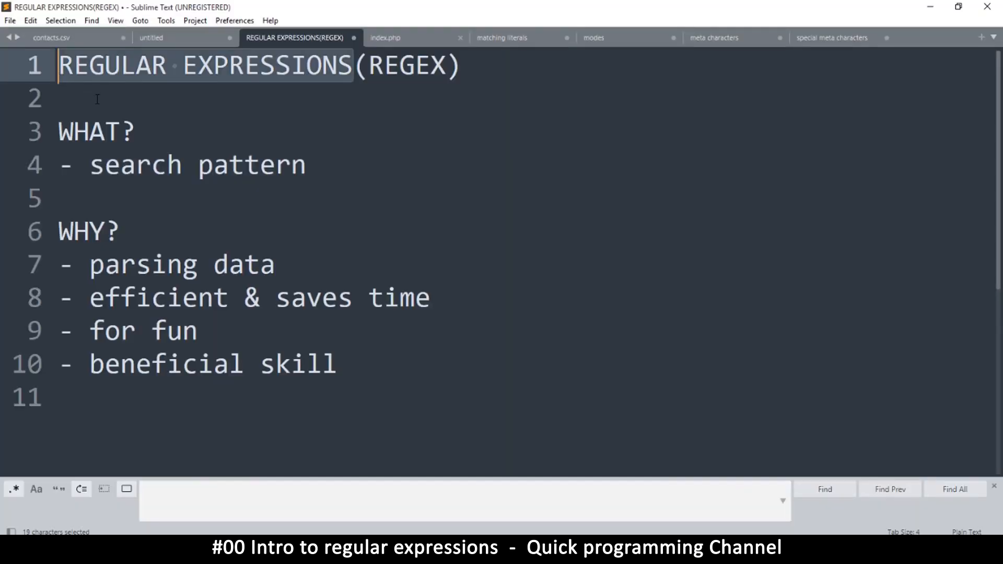
mouse_move(170, 99)
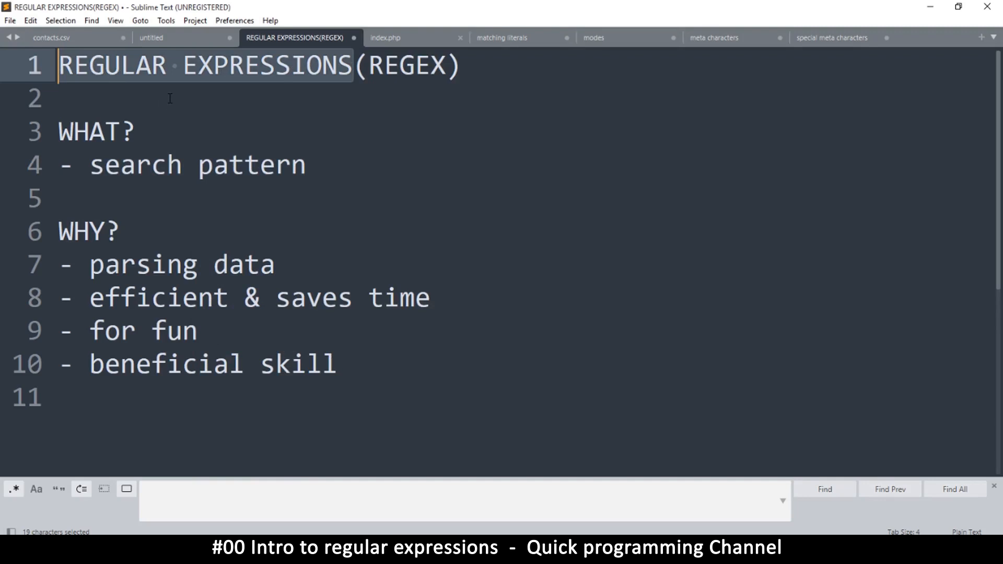
Highlight the phrase 'search pattern' in the regex notes, then clear it
click(61, 97)
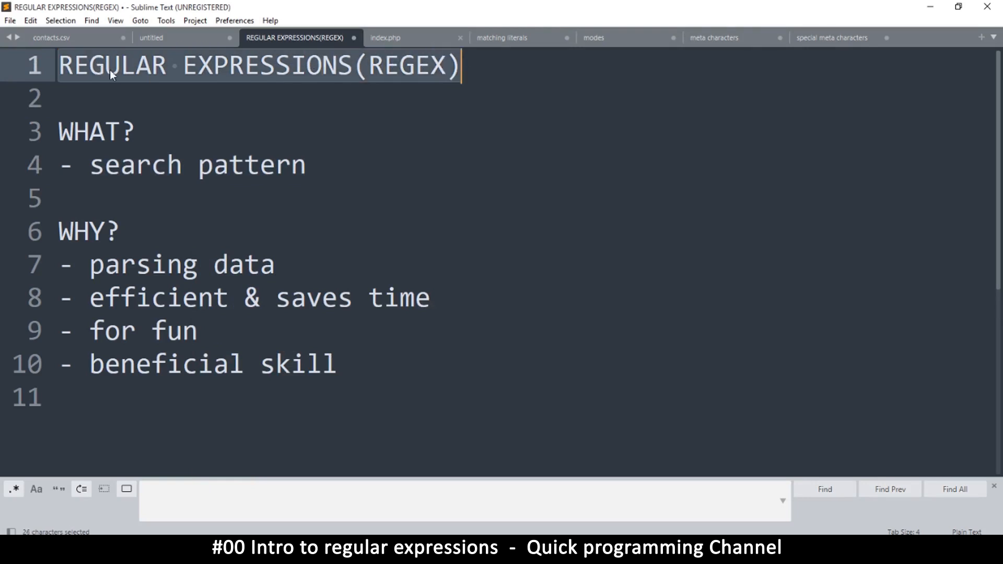
click(121, 65)
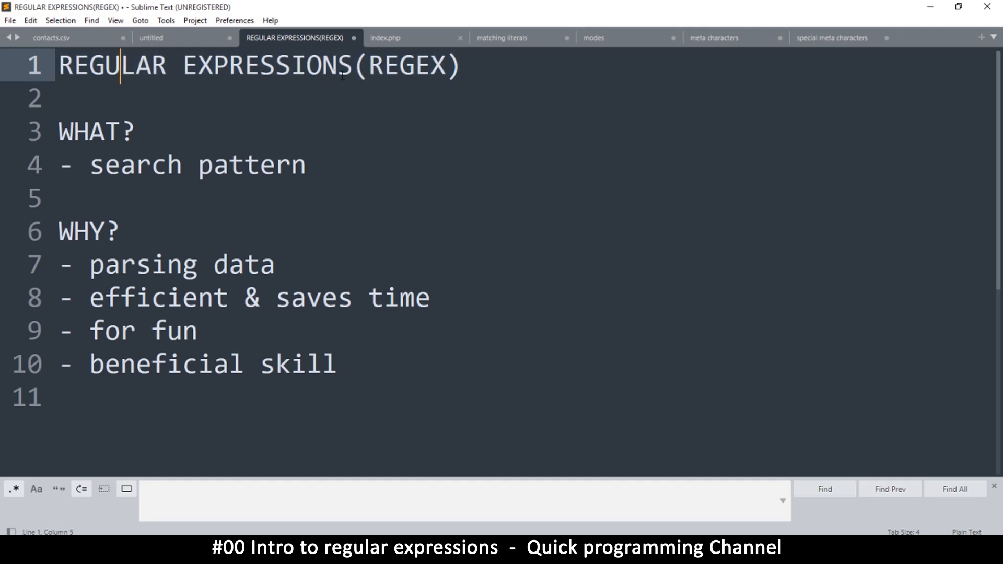
mouse_move(163, 98)
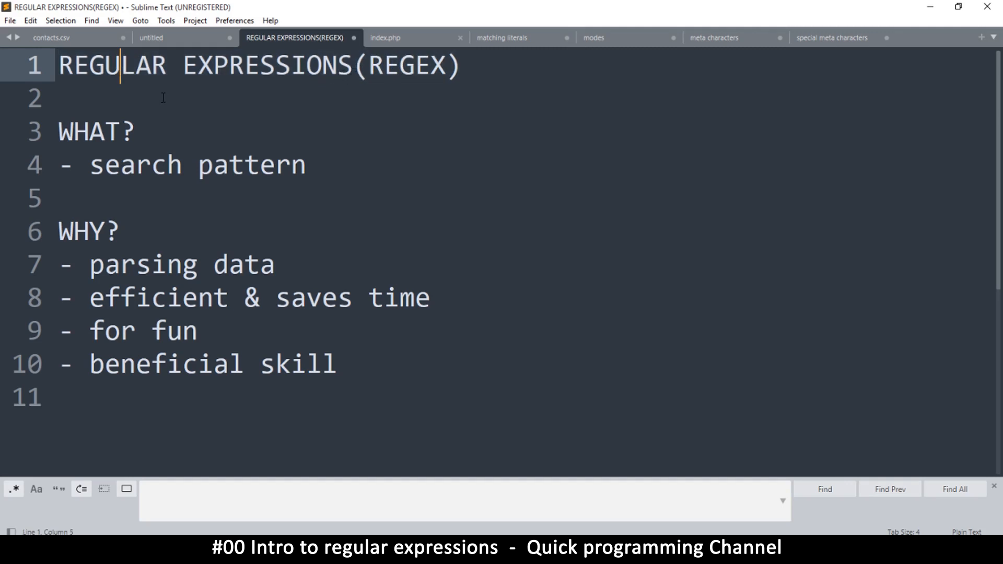
mouse_move(153, 150)
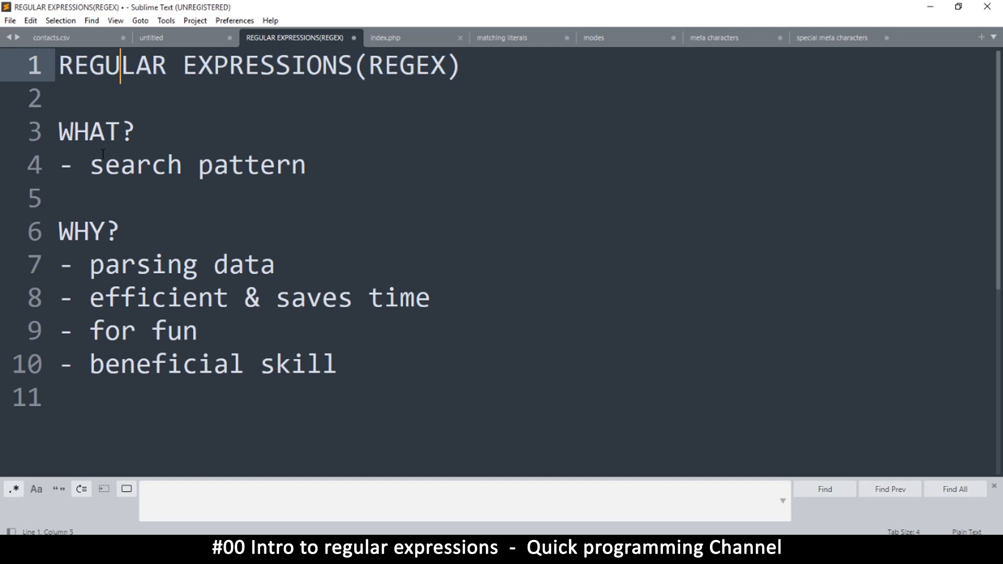
double_click(95, 132)
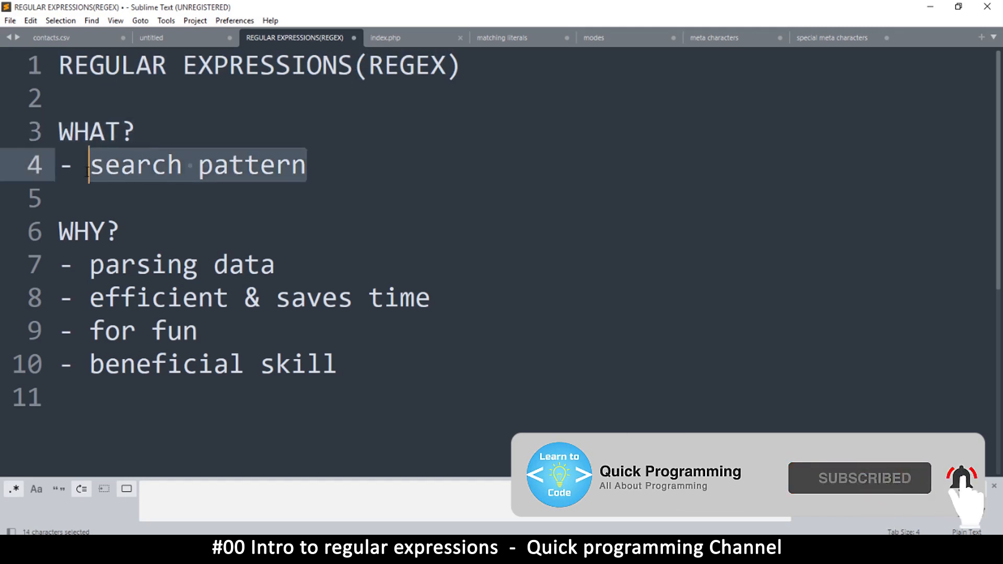
mouse_move(331, 290)
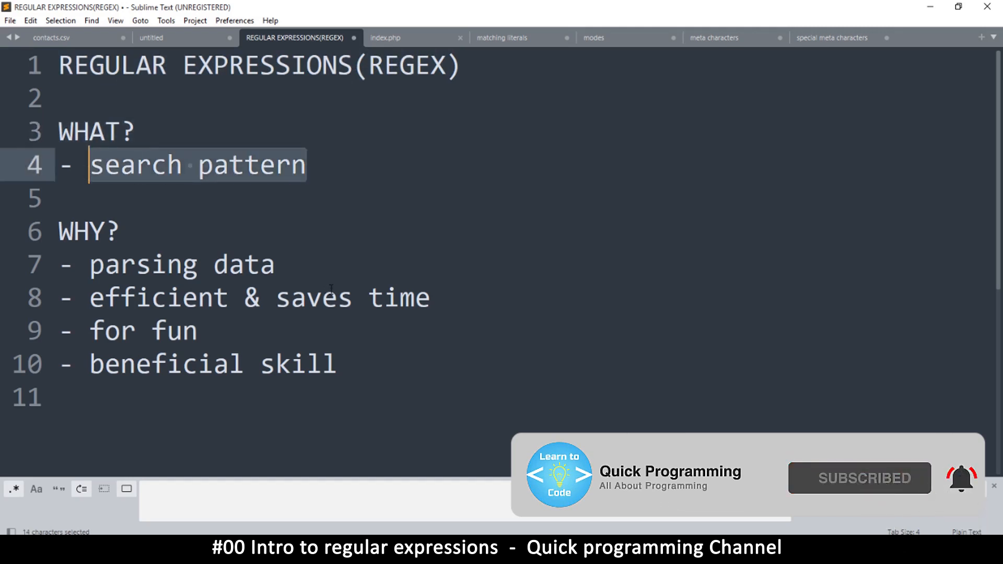
click(273, 264)
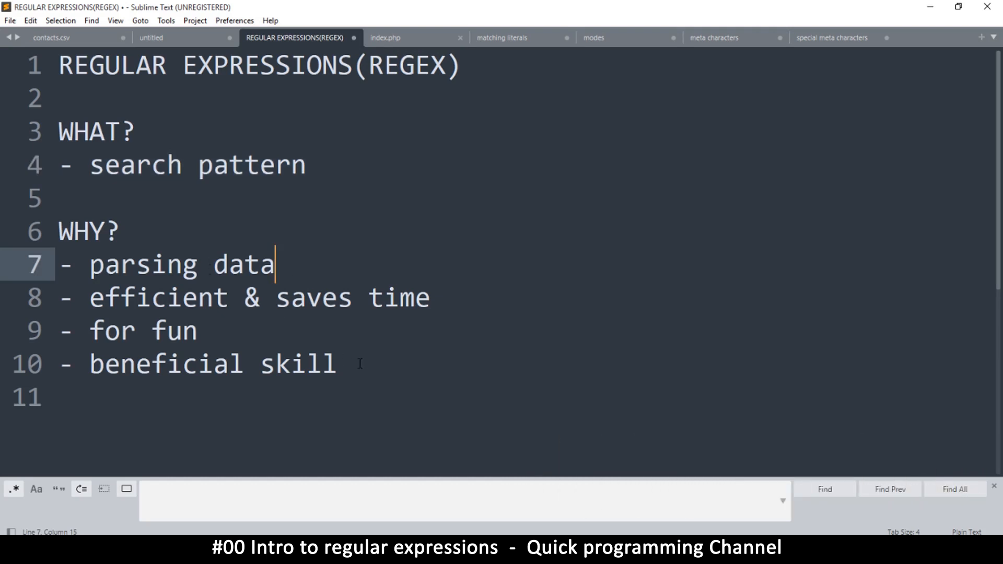
click(337, 364)
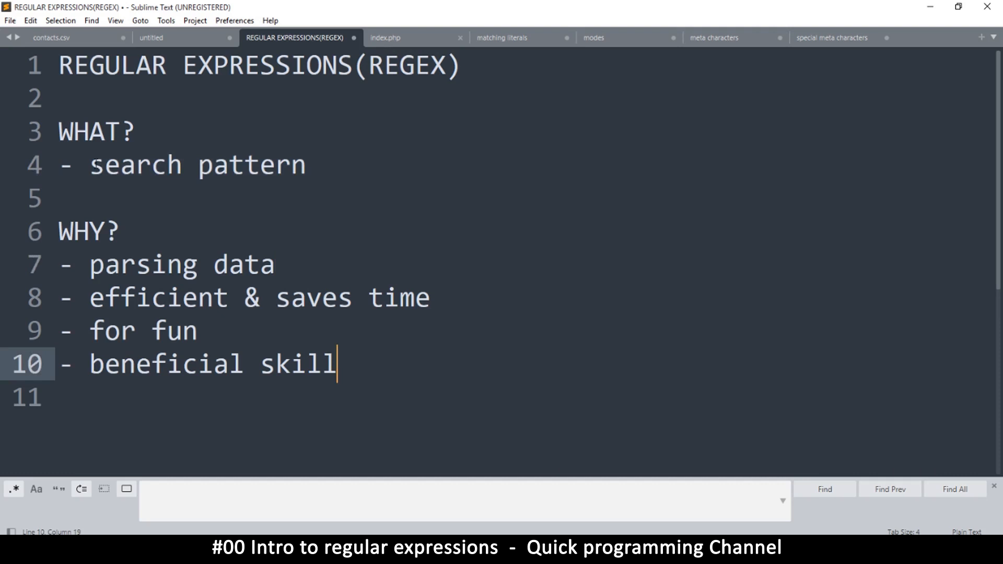
Highlight 'search', 'REGULAR' in the title, and the phrase 'parsing data' in turn
double_click(135, 164)
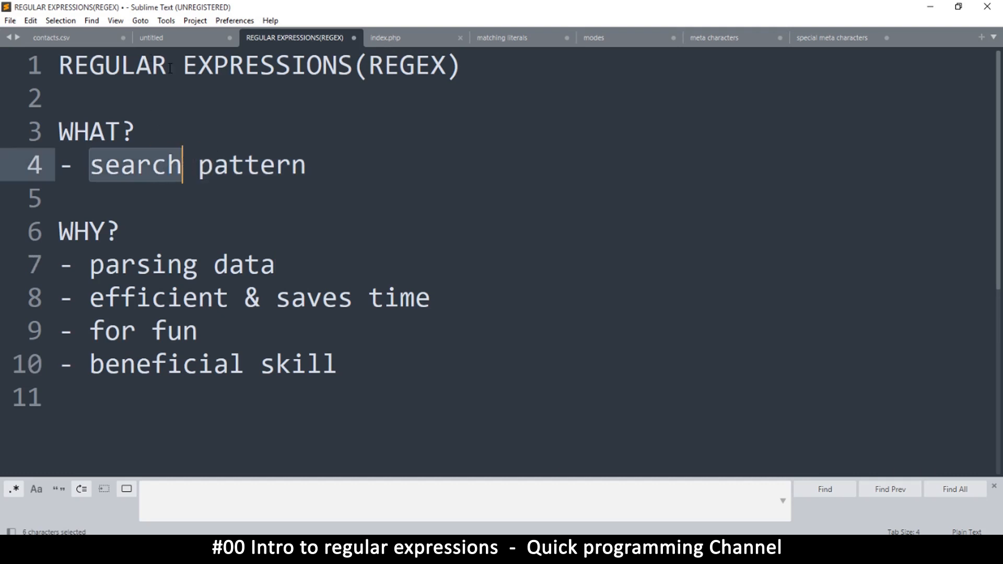
double_click(112, 65)
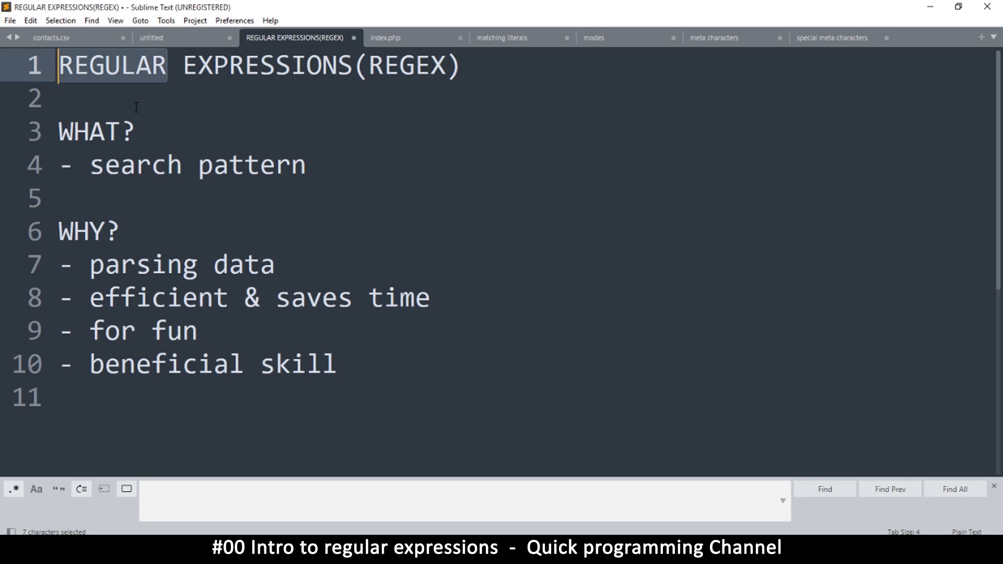
mouse_move(142, 108)
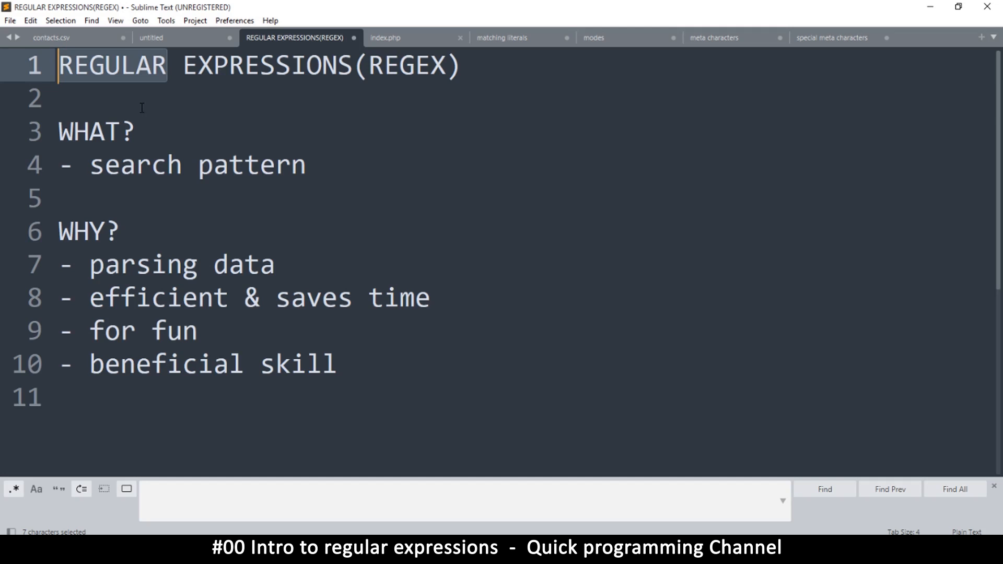
click(135, 132)
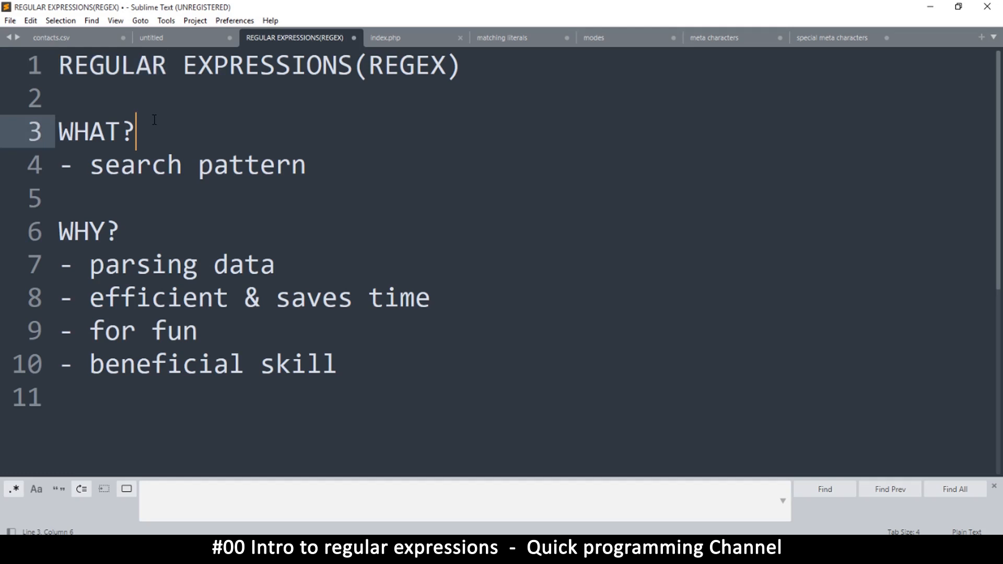
mouse_move(180, 164)
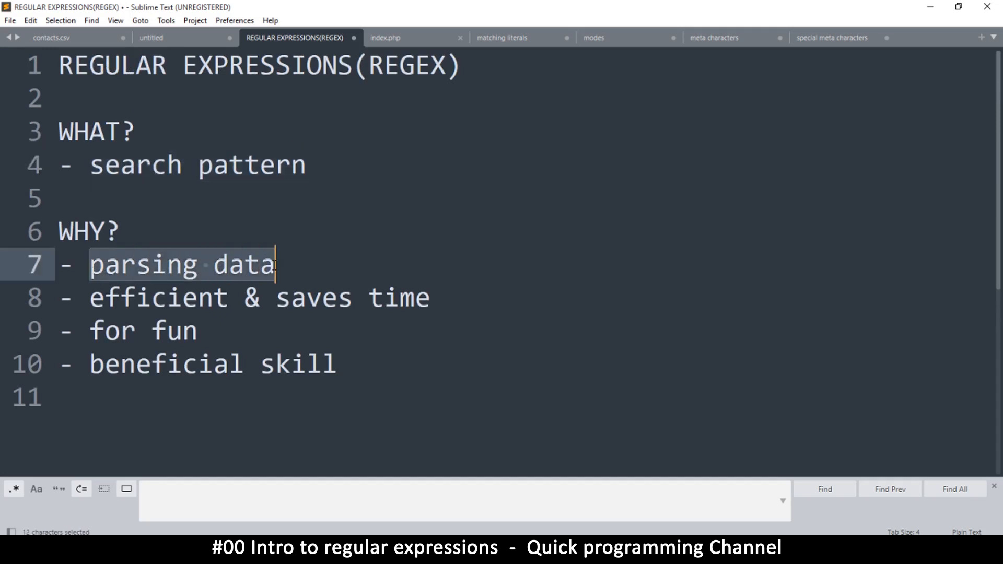
double_click(88, 231)
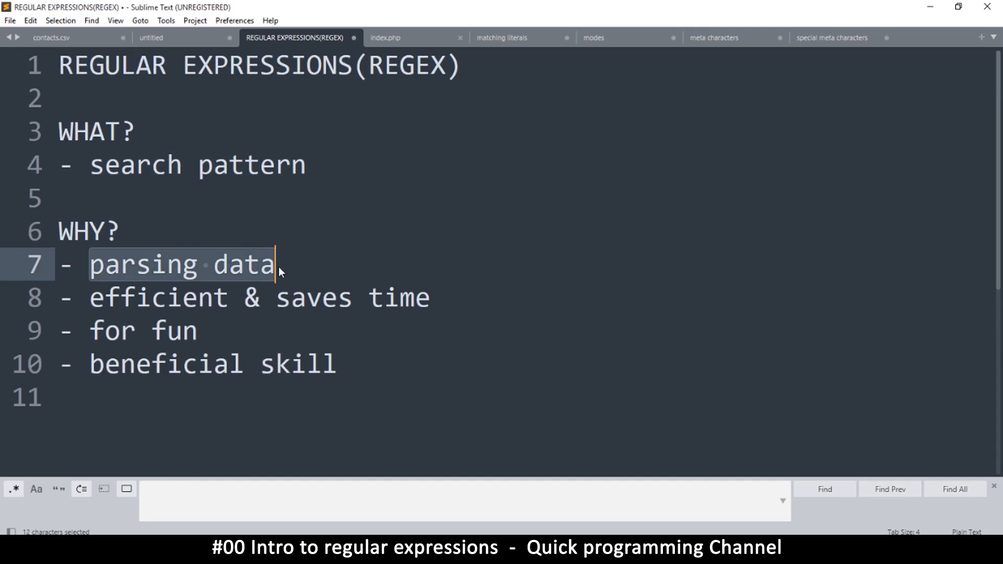
mouse_move(204, 219)
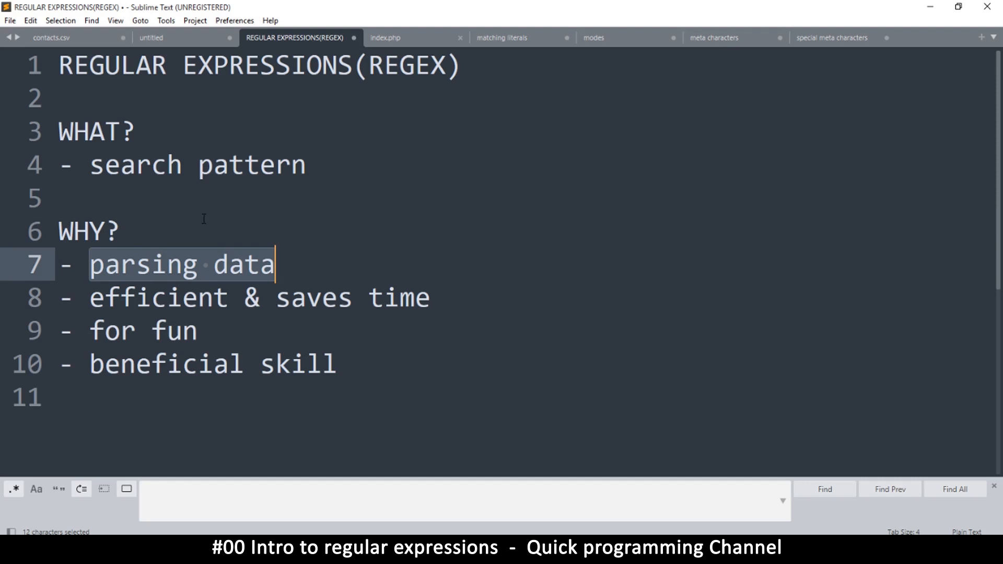
mouse_move(130, 234)
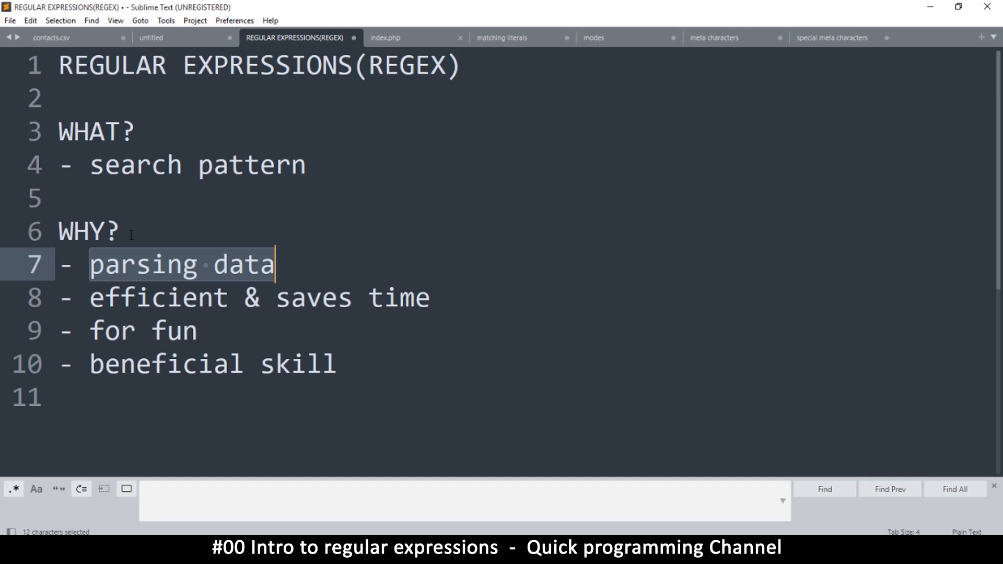
mouse_move(180, 209)
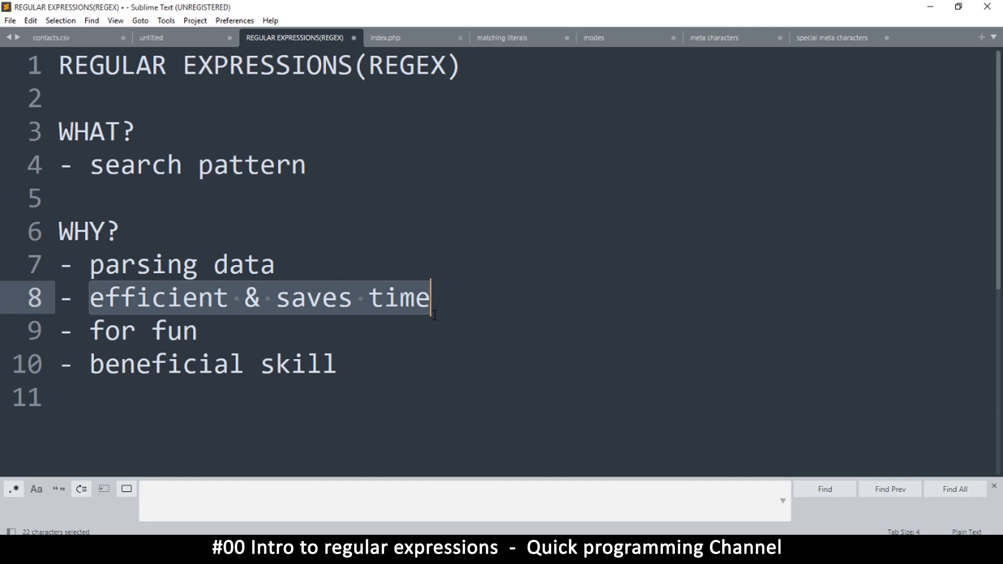
mouse_move(355, 295)
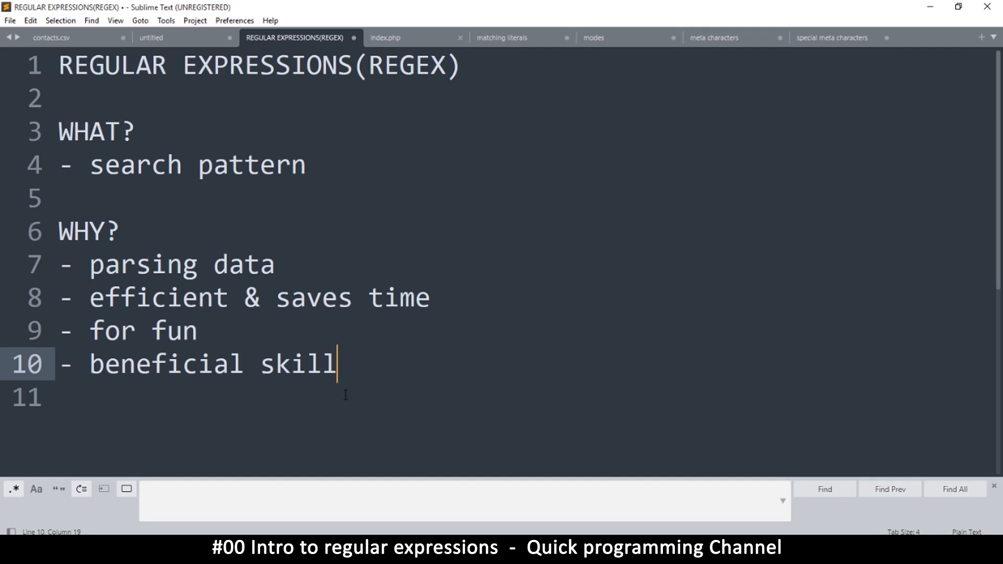
mouse_move(420, 221)
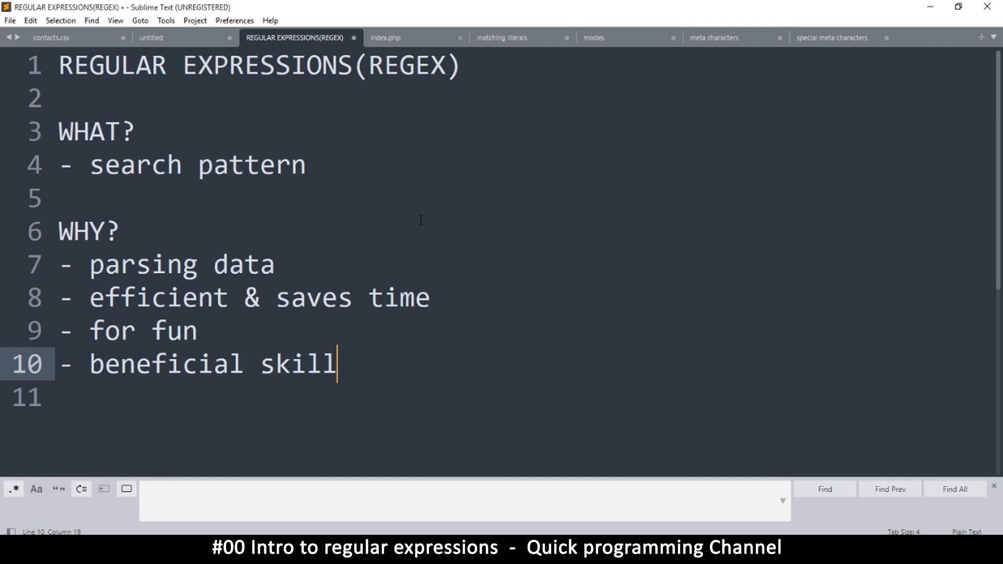
mouse_move(536, 414)
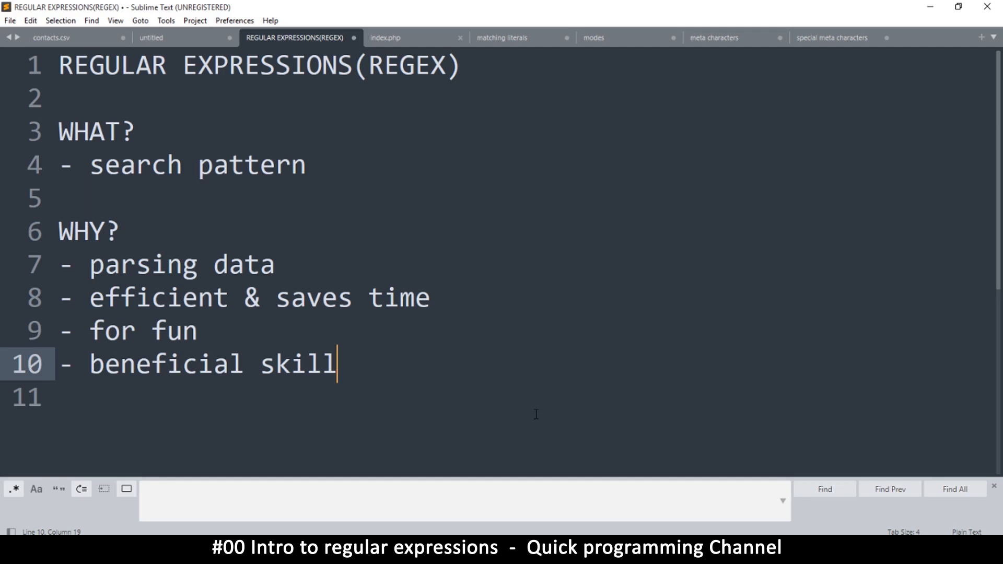
mouse_move(542, 417)
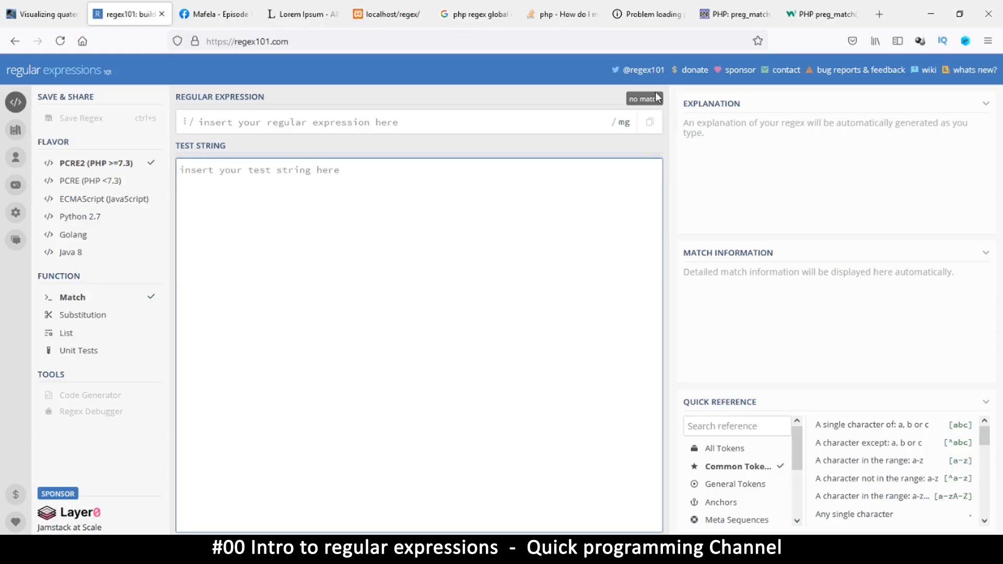
click(214, 14)
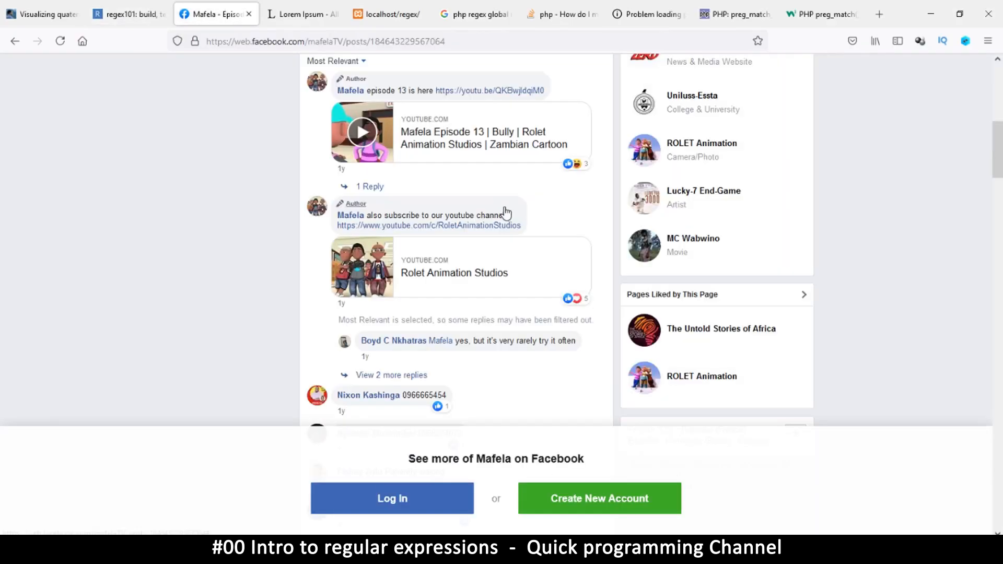
scroll(up, 3)
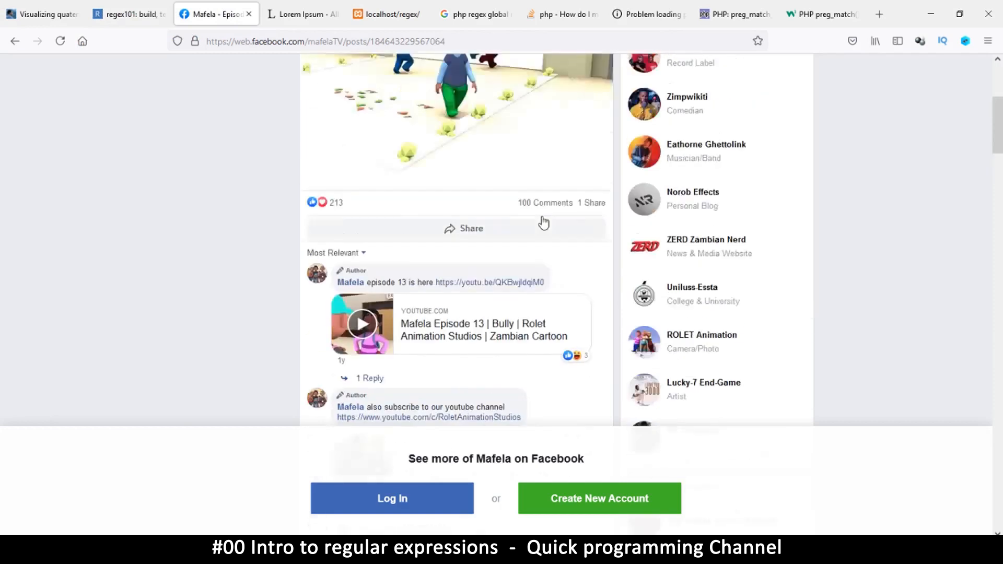
scroll(up, 3)
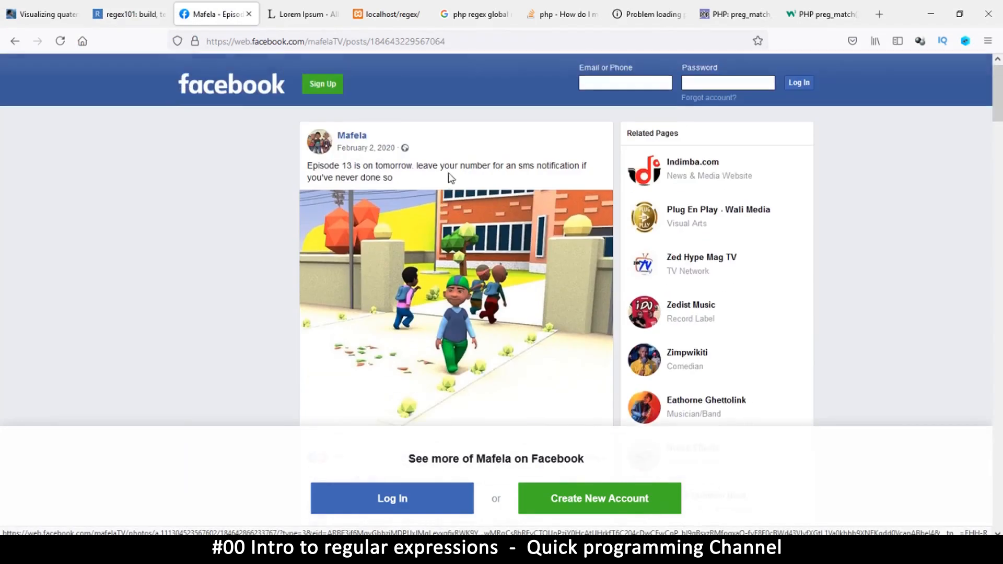
scroll(down, 3)
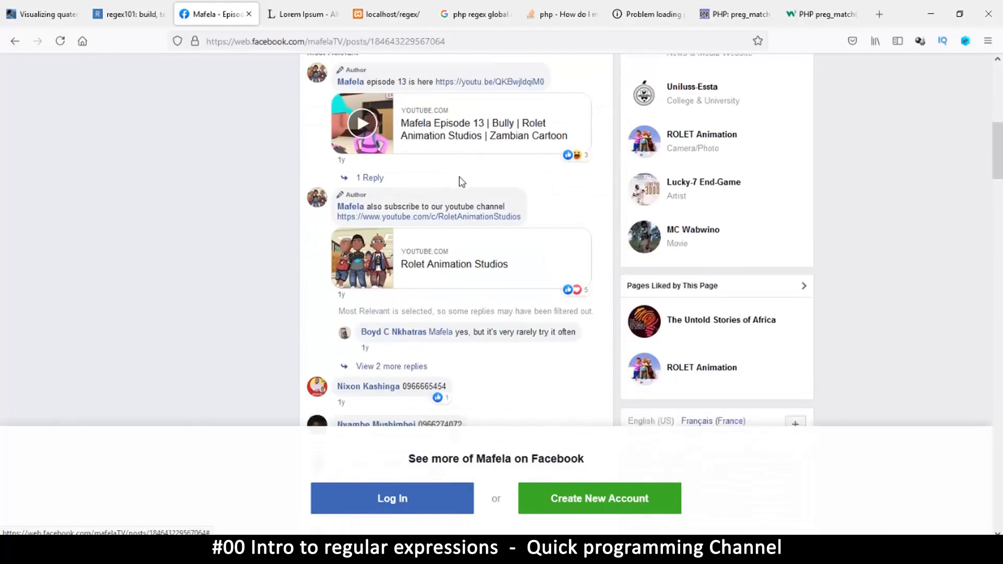
scroll(down, 3)
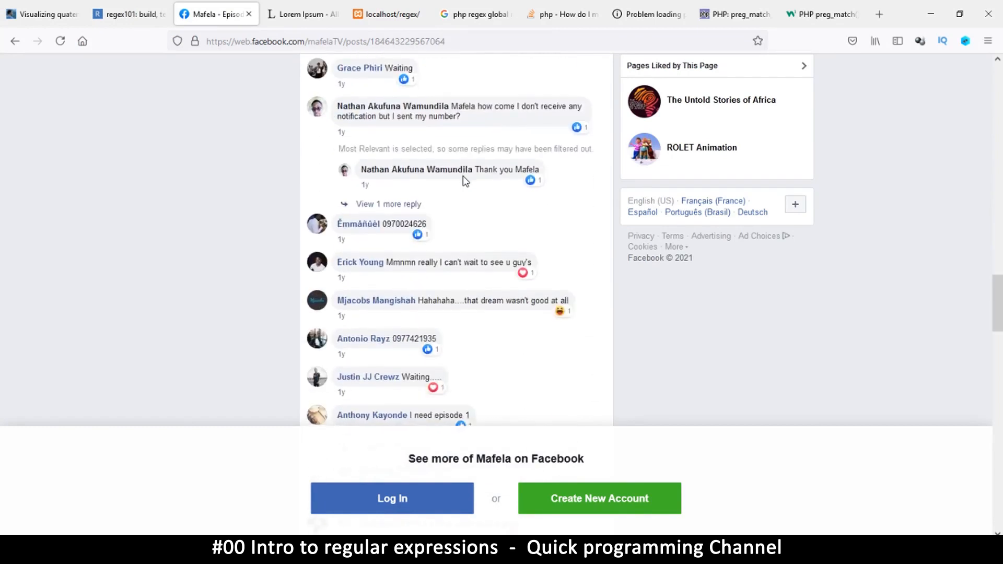
scroll(down, 3)
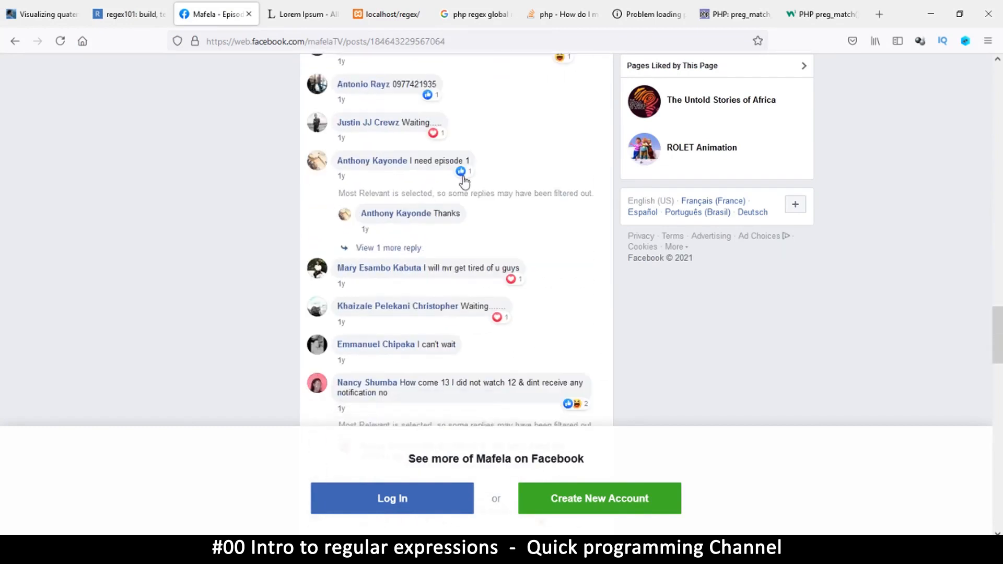
mouse_move(503, 133)
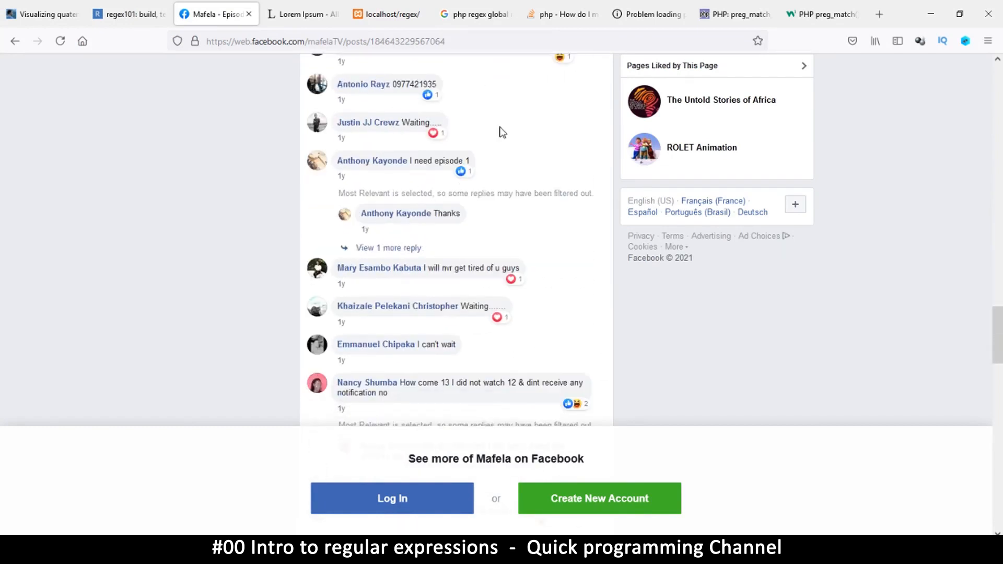
scroll(down, 3)
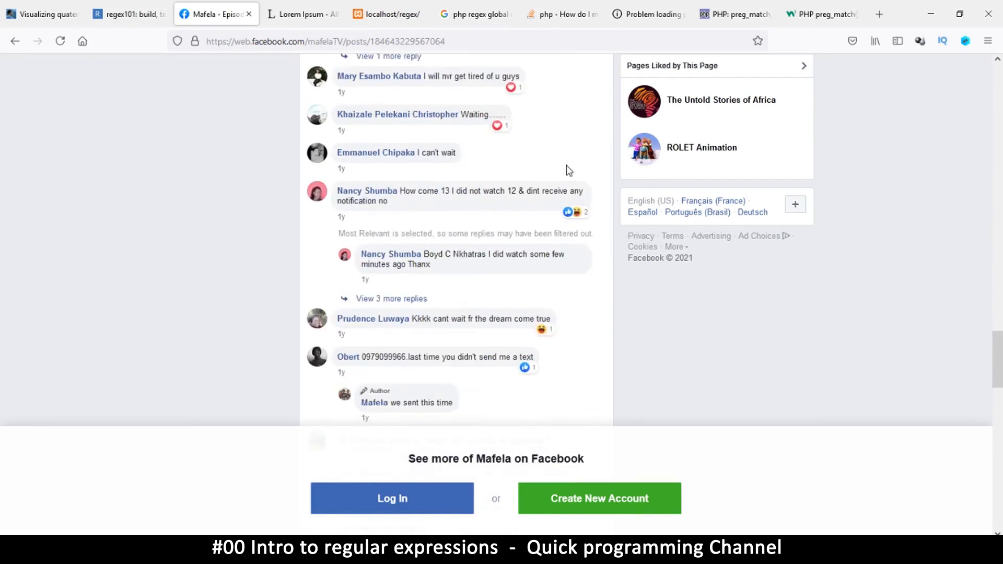
scroll(down, 3)
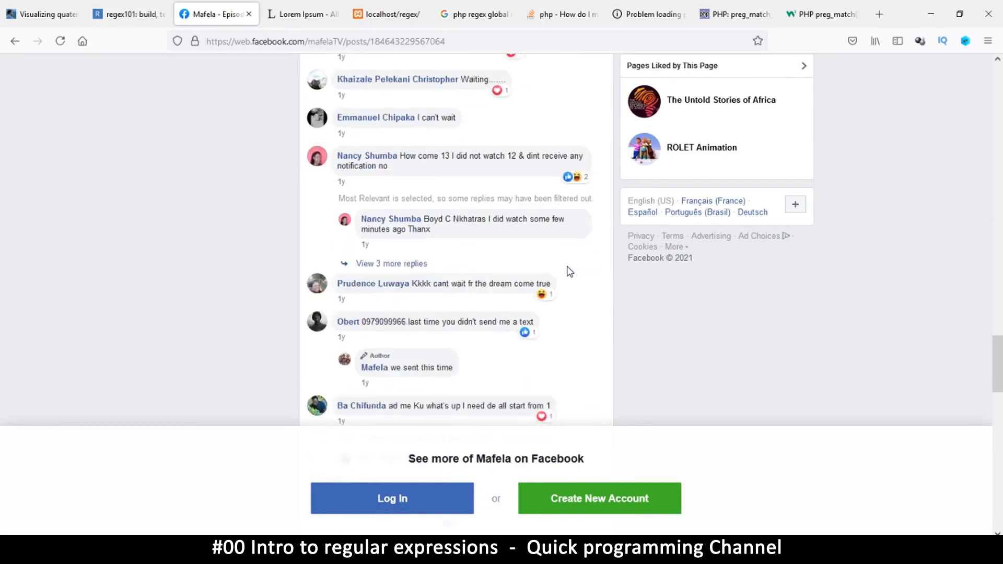
scroll(up, 3)
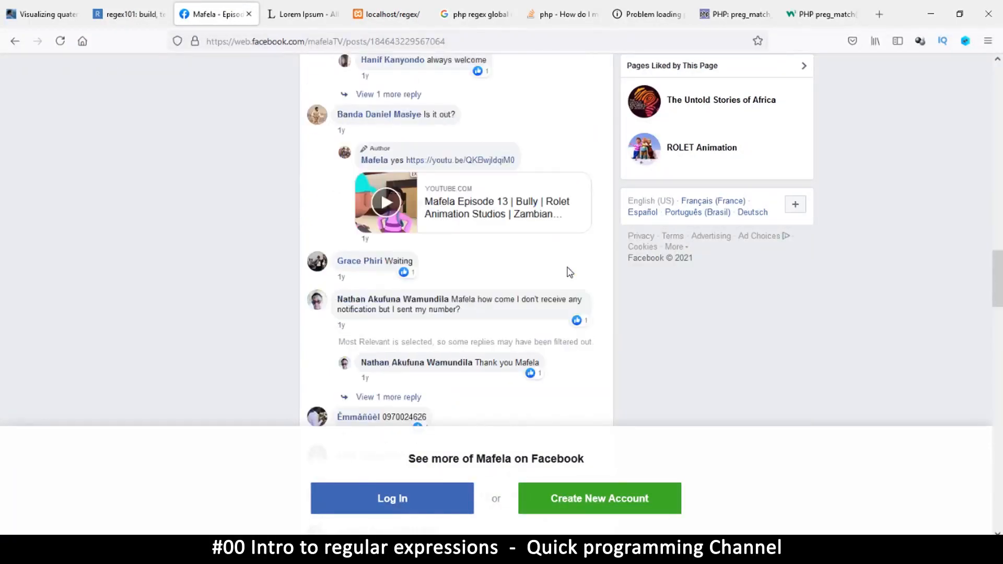
scroll(down, 3)
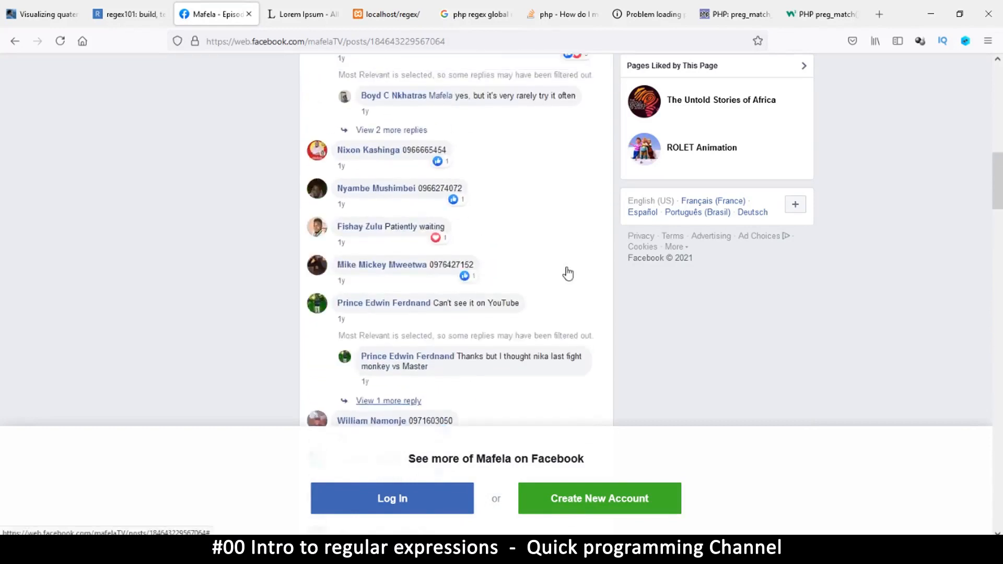
scroll(up, 3)
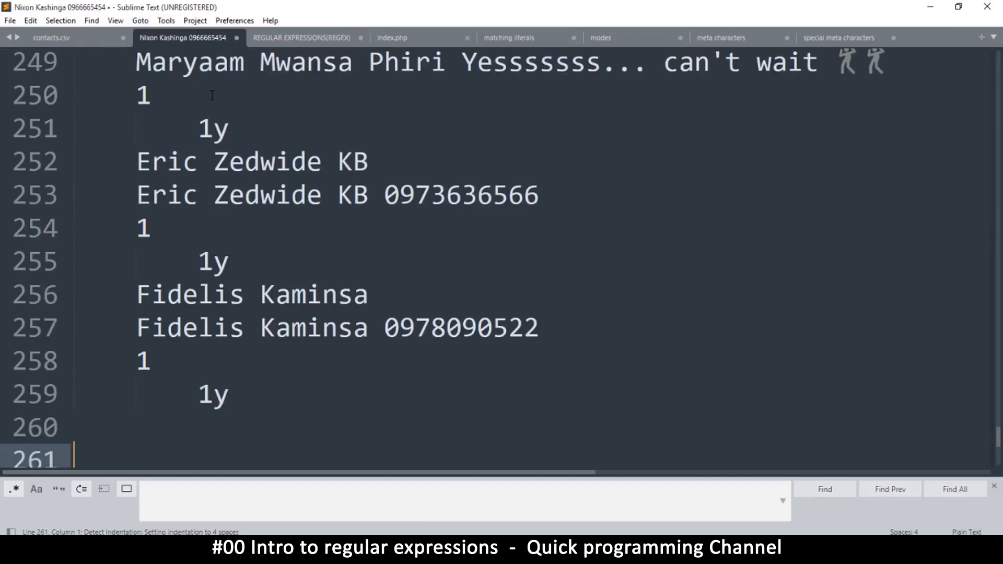
Scroll up through the pasted comments where name lines alternate with name-and-phone lines
scroll(up, 3)
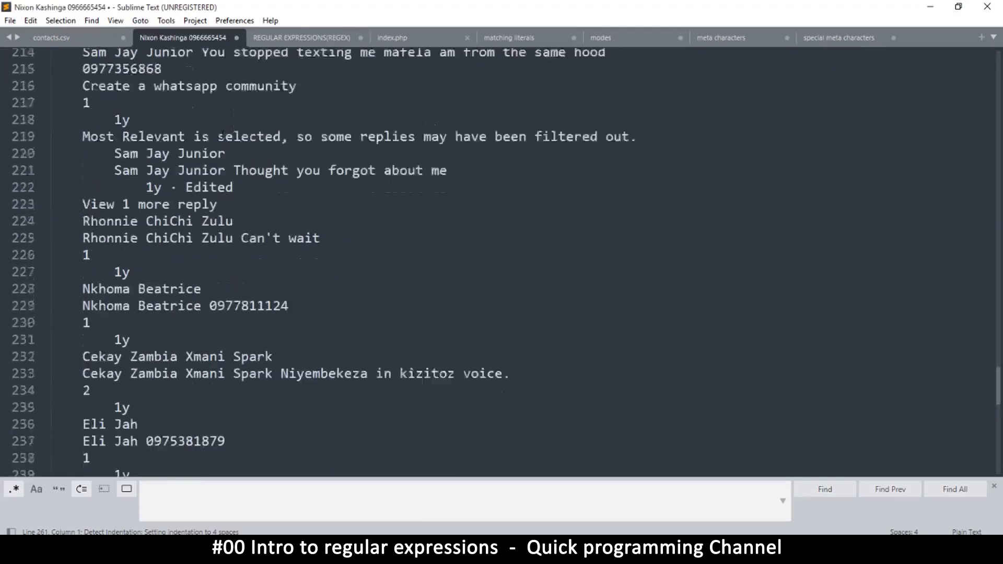
scroll(up, 3)
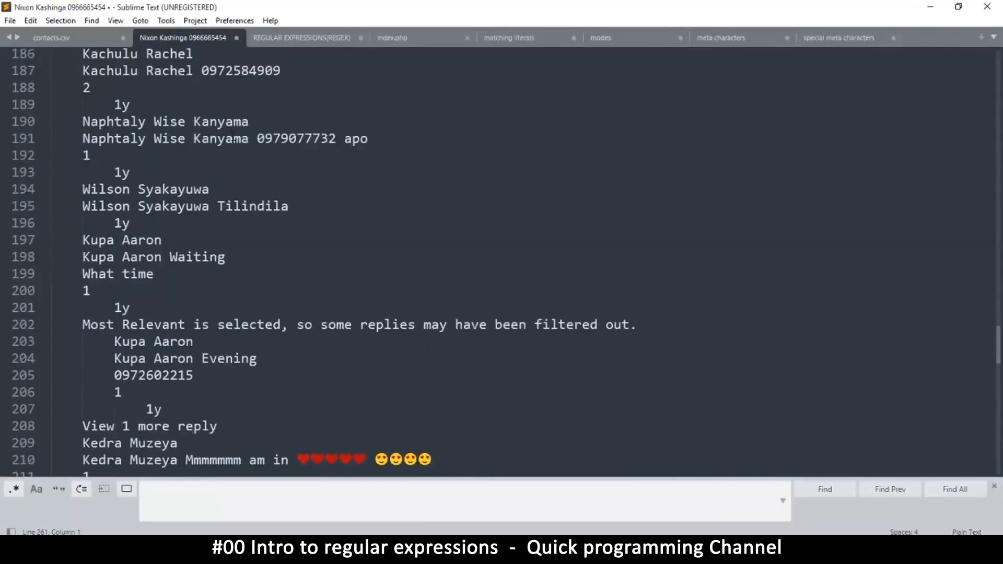
scroll(up, 3)
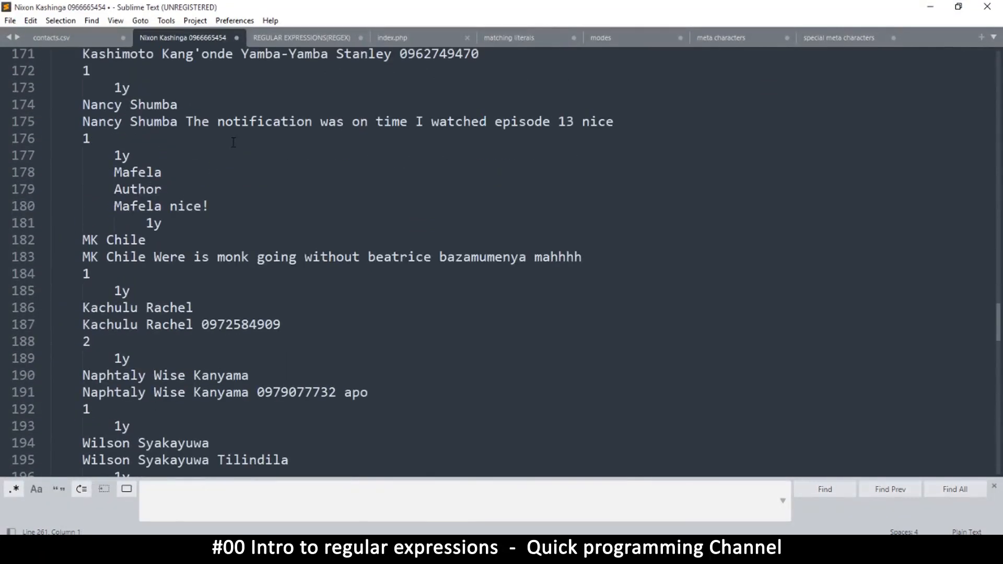
mouse_move(230, 278)
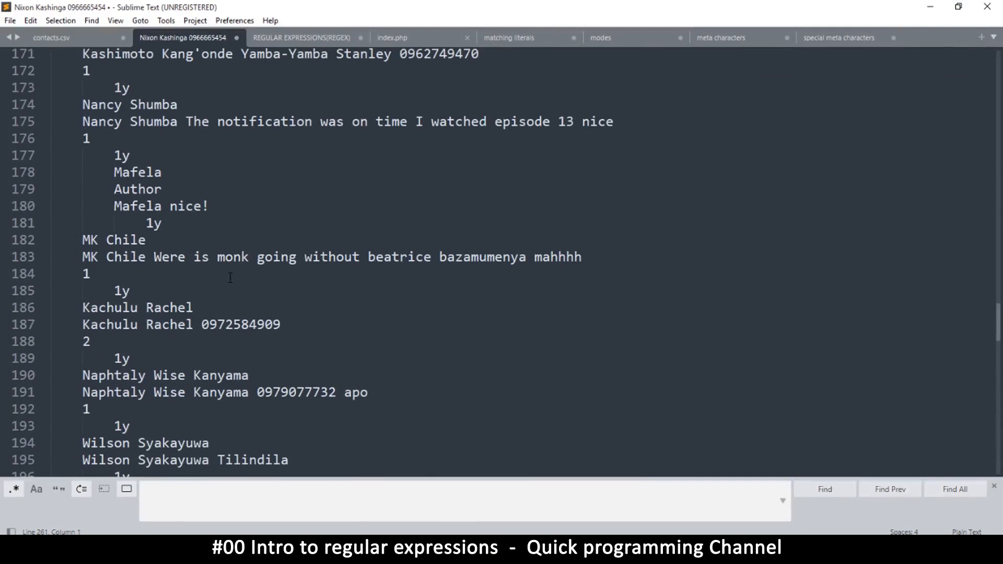
scroll(up, 3)
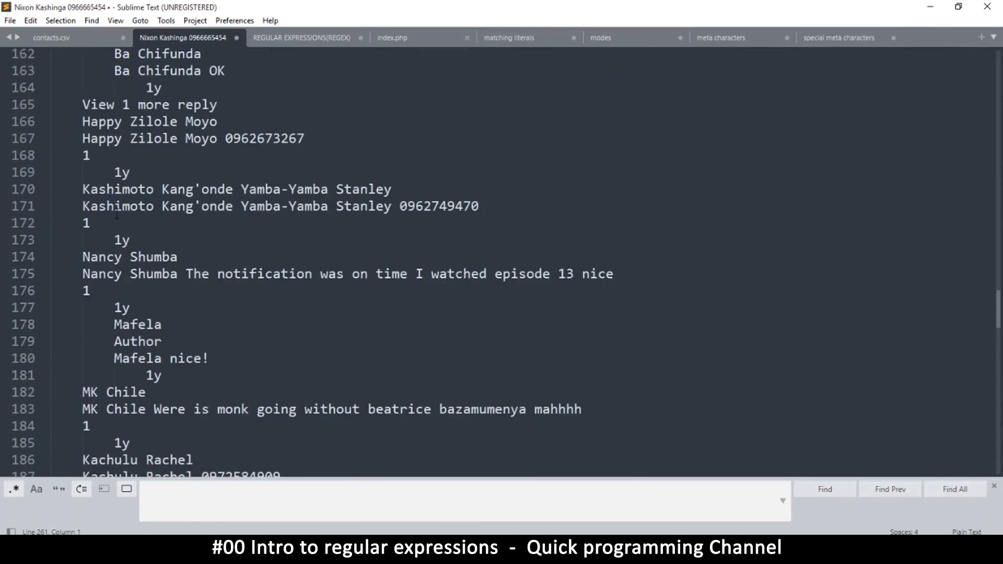
scroll(up, 3)
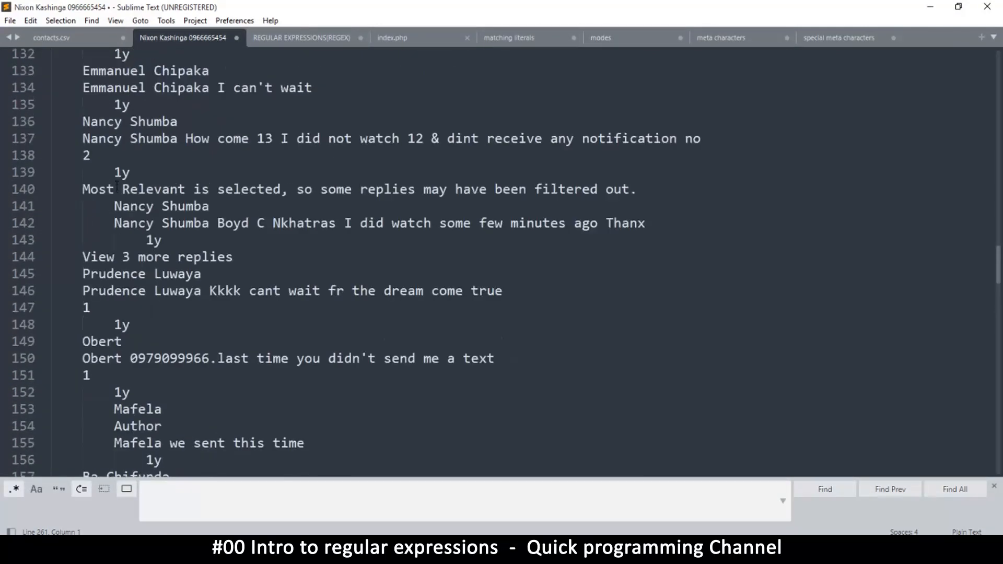
scroll(up, 3)
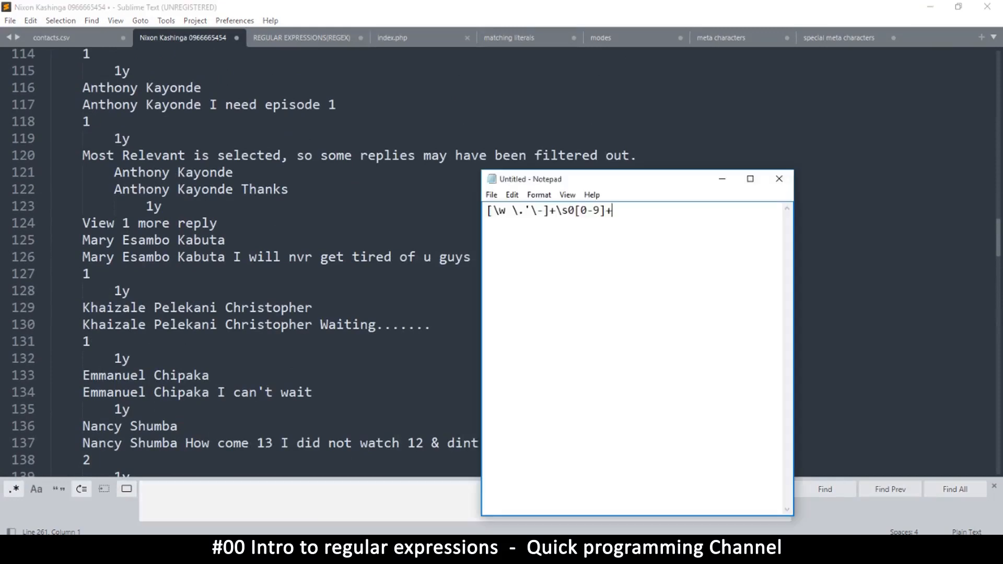
Select the whole name-with-phone-number regex in Notepad and copy it
key(ctrl+a)
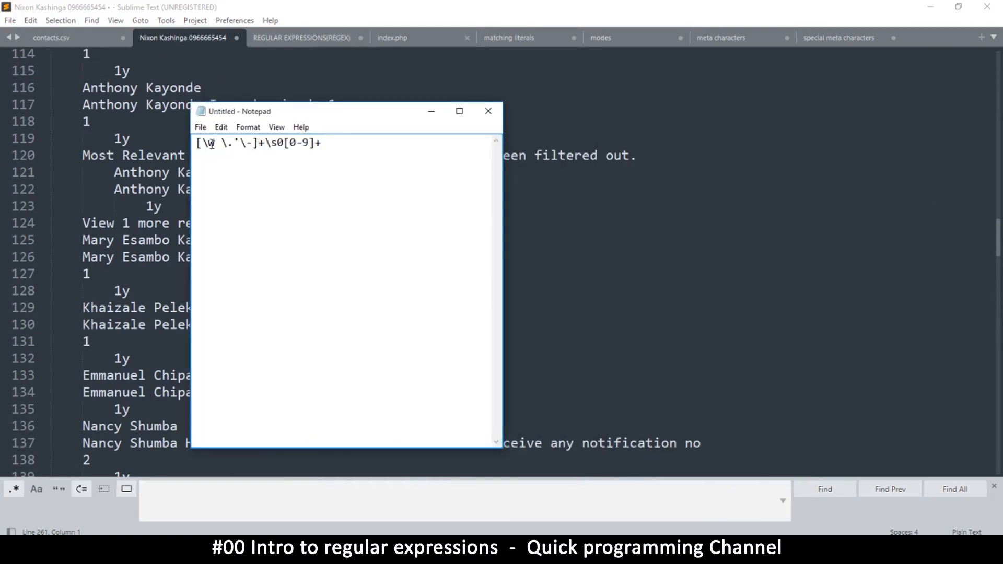
key(ctrl+a)
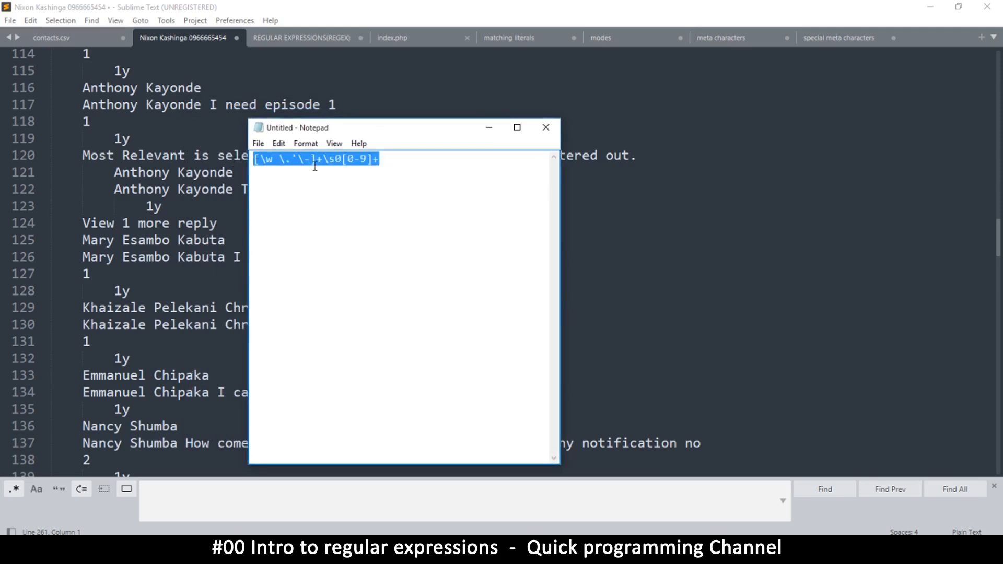
mouse_move(322, 171)
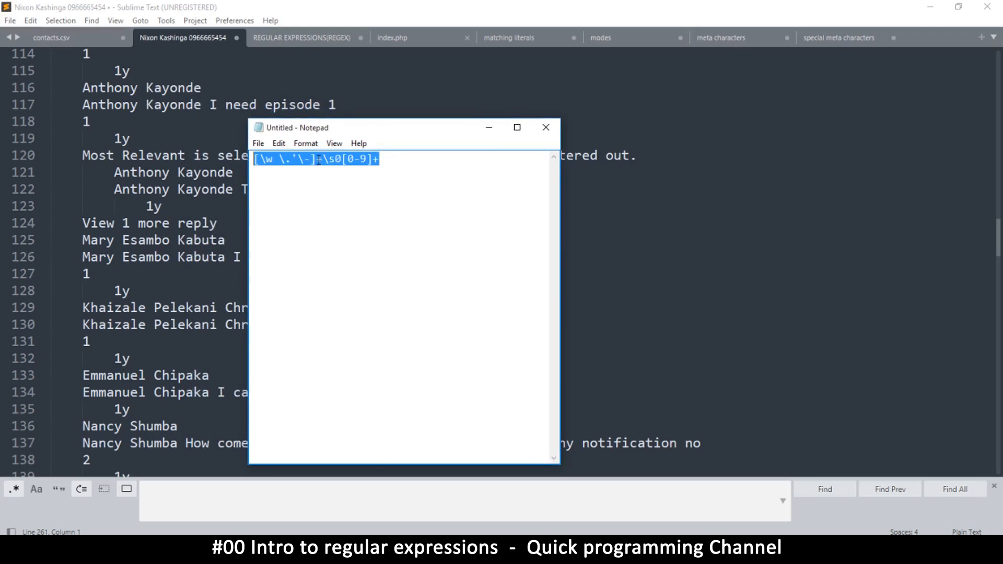
right_click(332, 160)
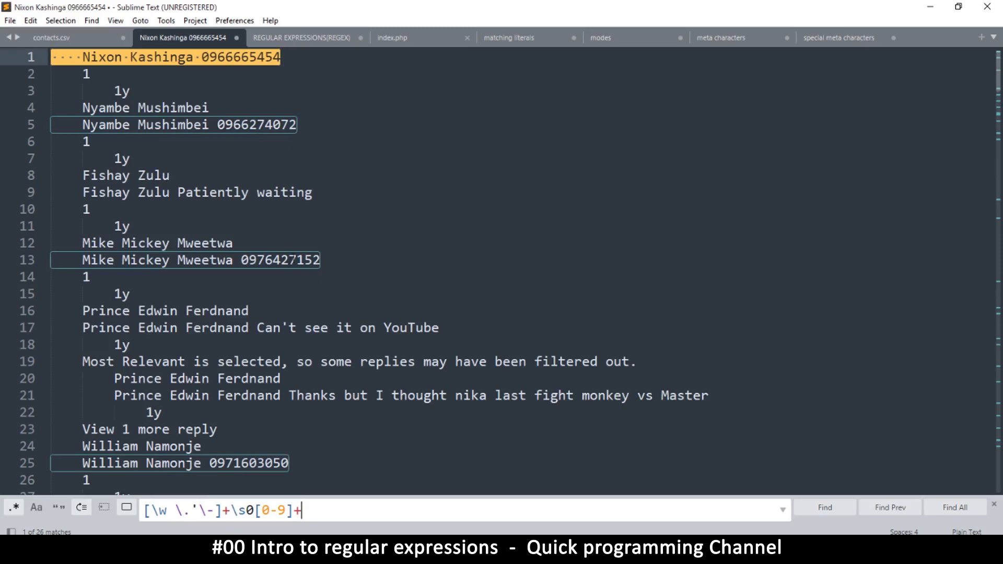
Scroll through the 26 outlined matches, such as Antonio Rayz's and Mariana Jonens' lines
scroll(down, 3)
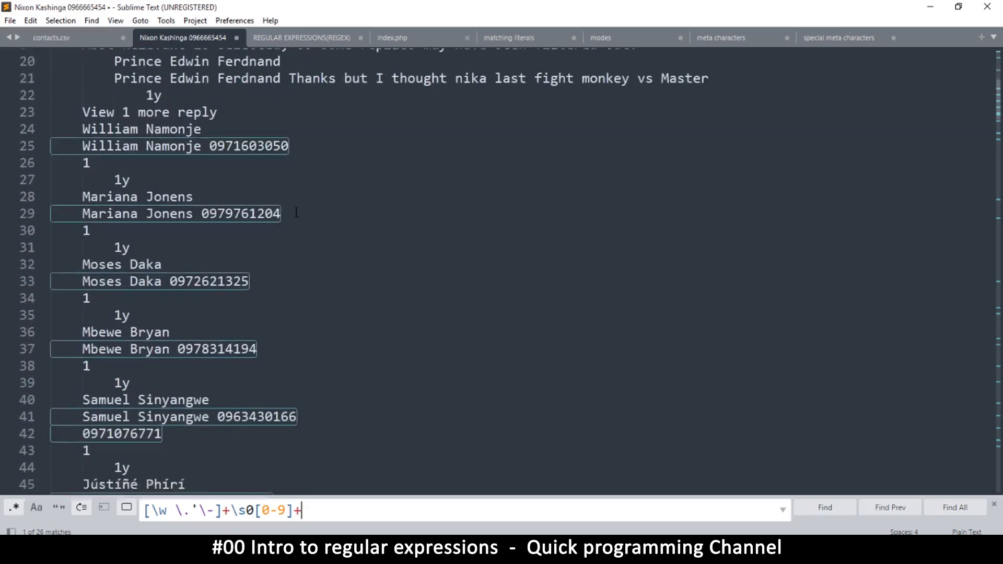
scroll(down, 3)
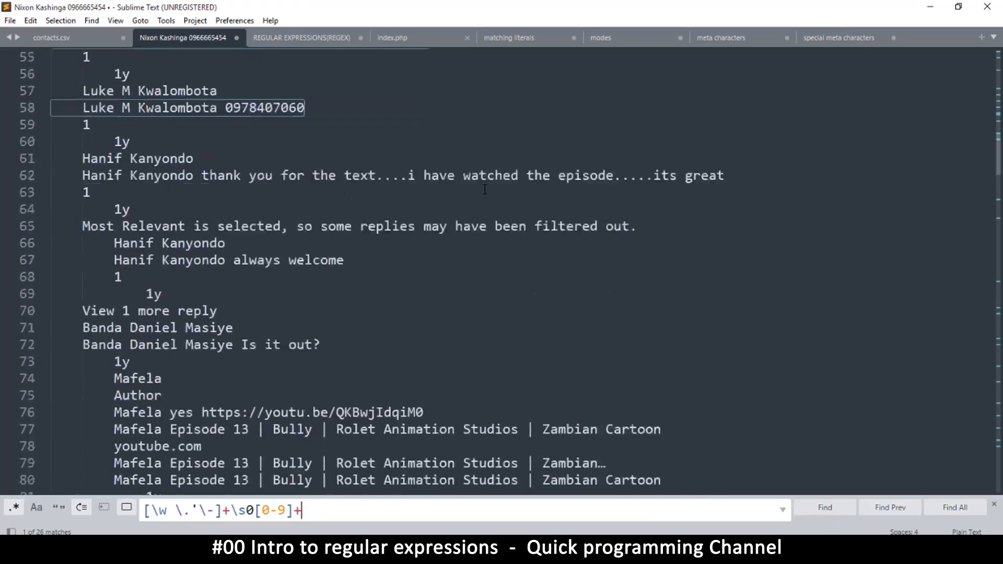
scroll(down, 3)
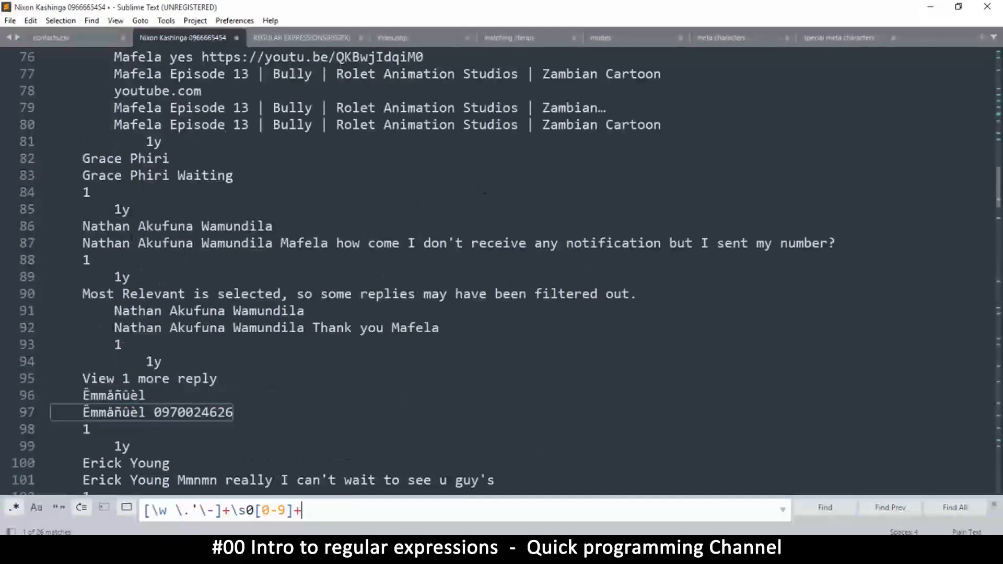
scroll(down, 3)
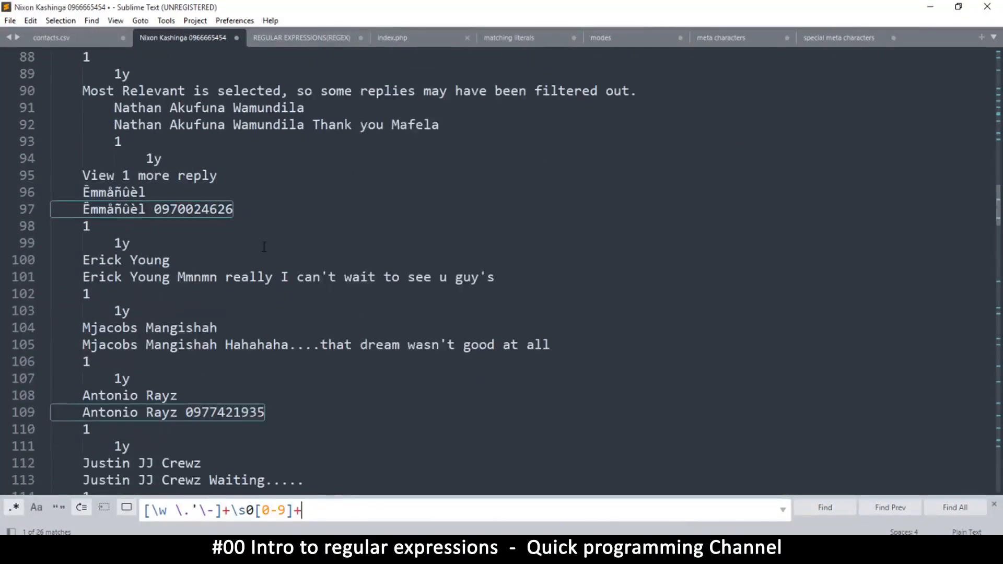
scroll(down, 3)
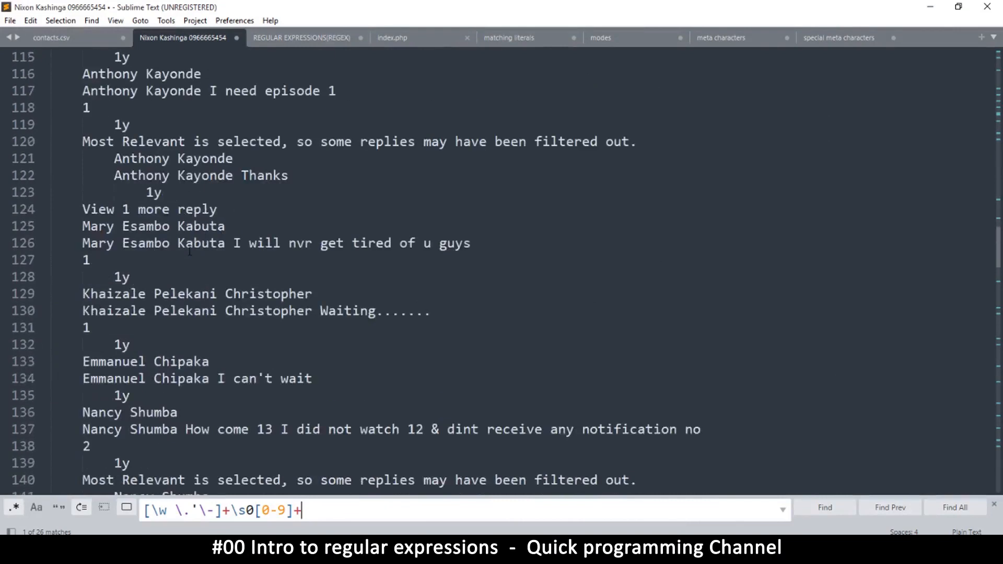
scroll(up, 3)
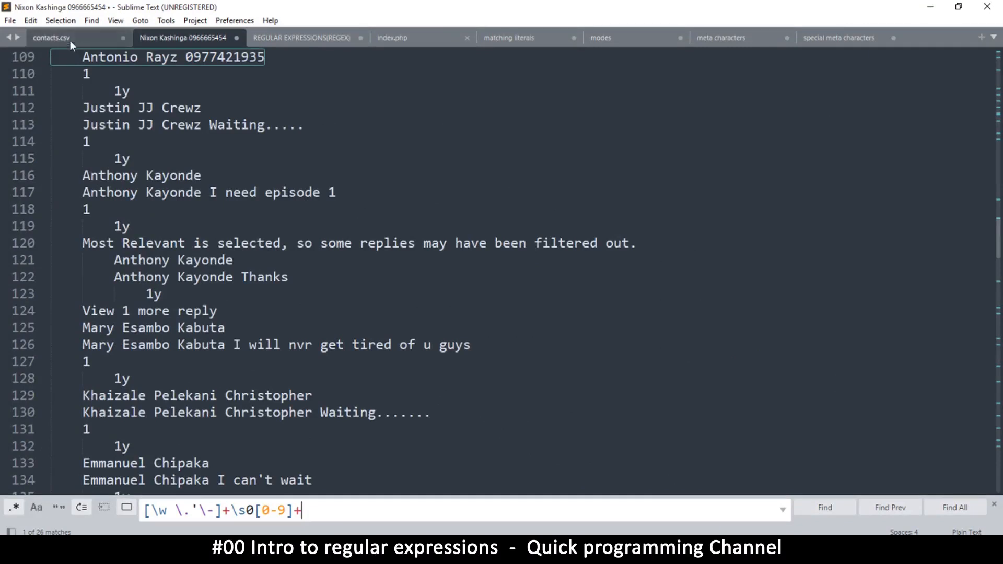
Review contacts.csv of names with mobile and whatsapp numbers, then return to the regex notes
click(51, 37)
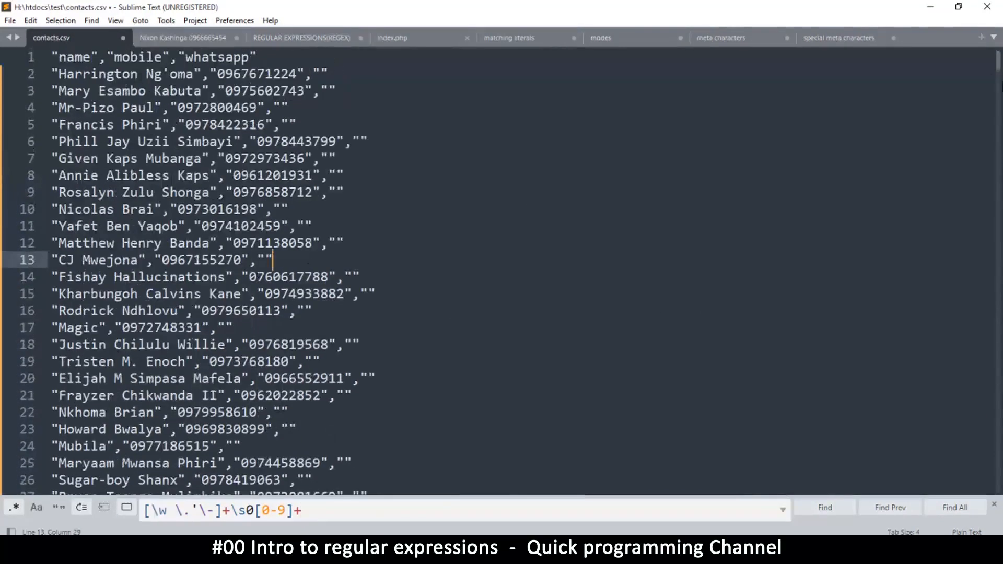
scroll(down, 3)
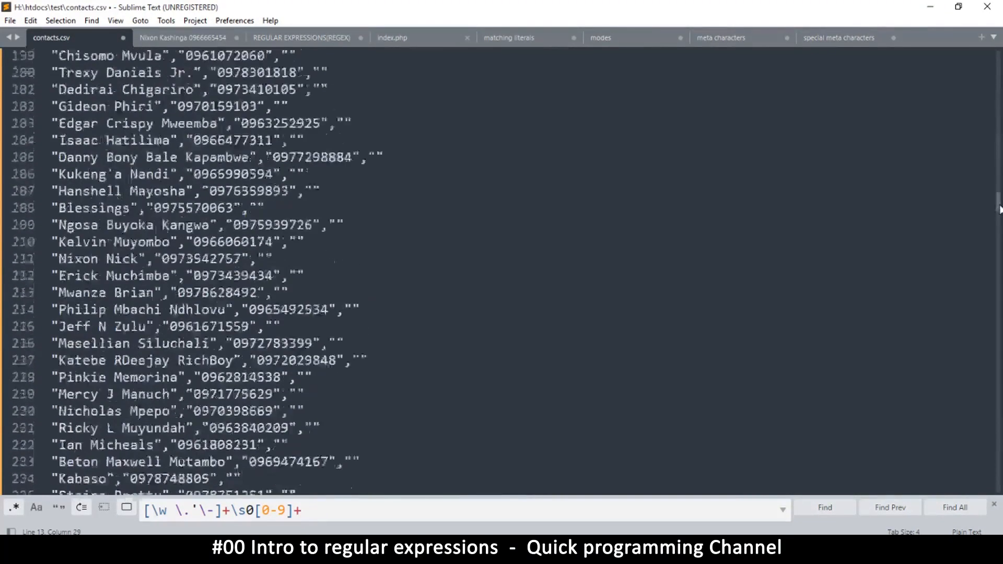
scroll(down, 3)
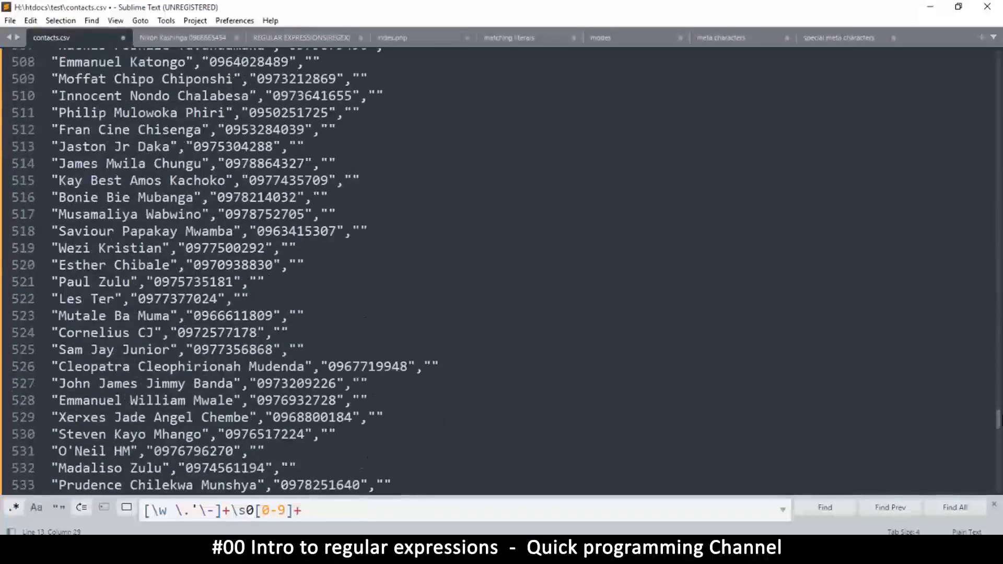
scroll(down, 3)
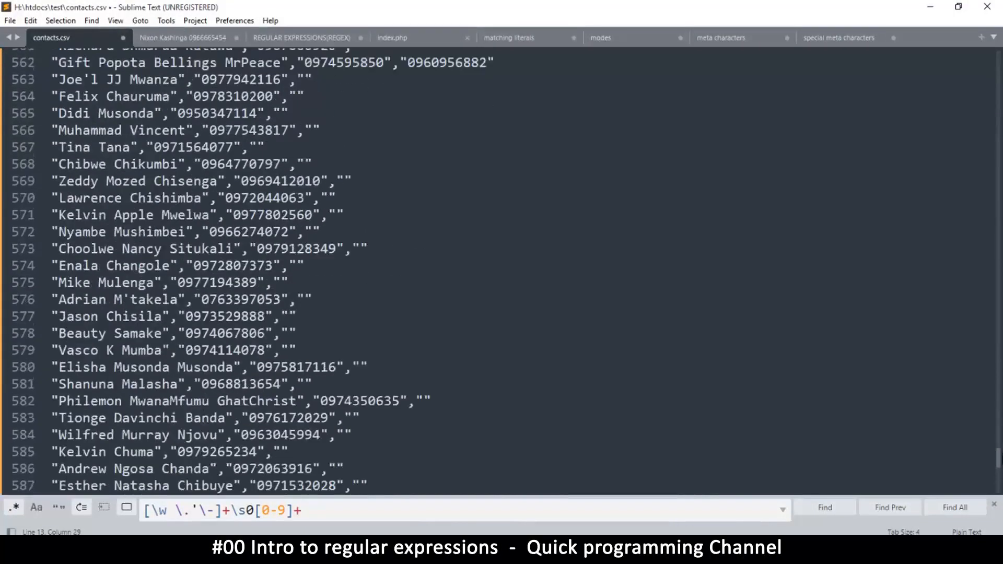
scroll(up, 3)
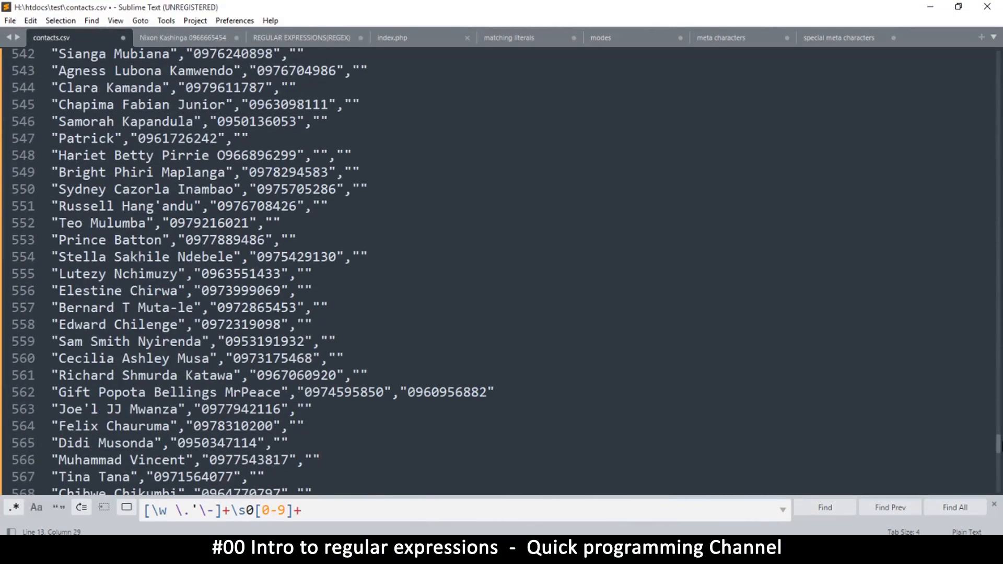
scroll(up, 3)
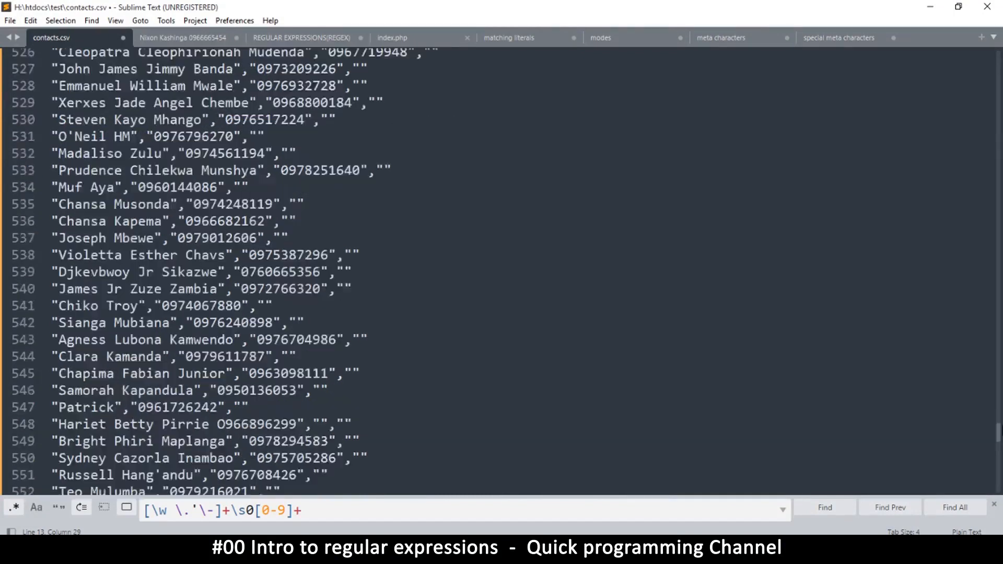
scroll(up, 3)
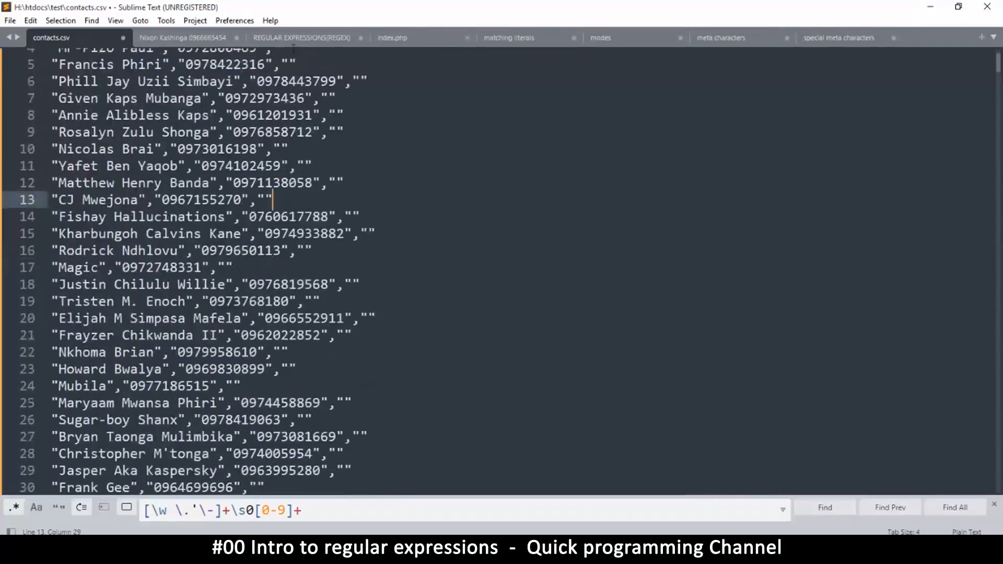
click(301, 38)
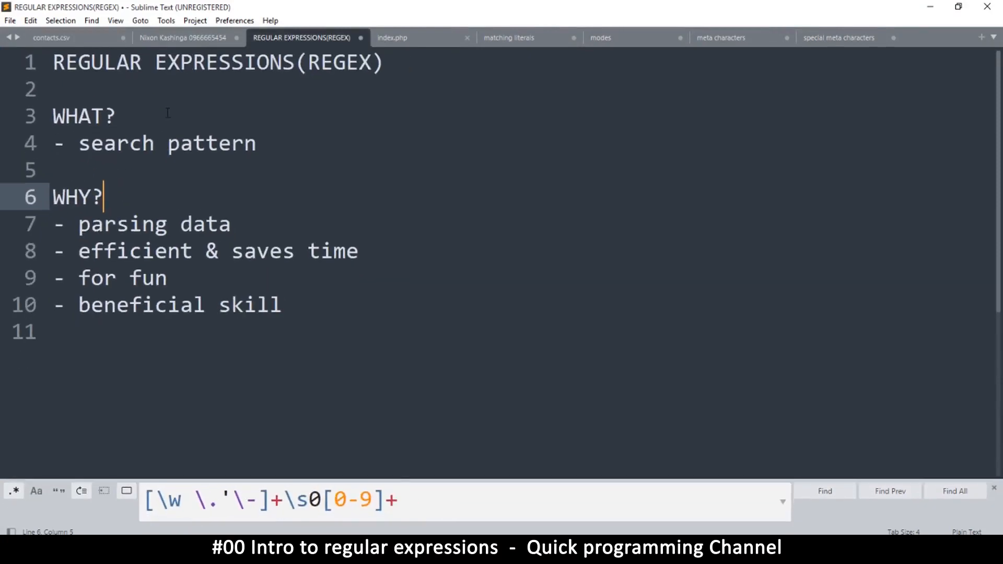
click(118, 116)
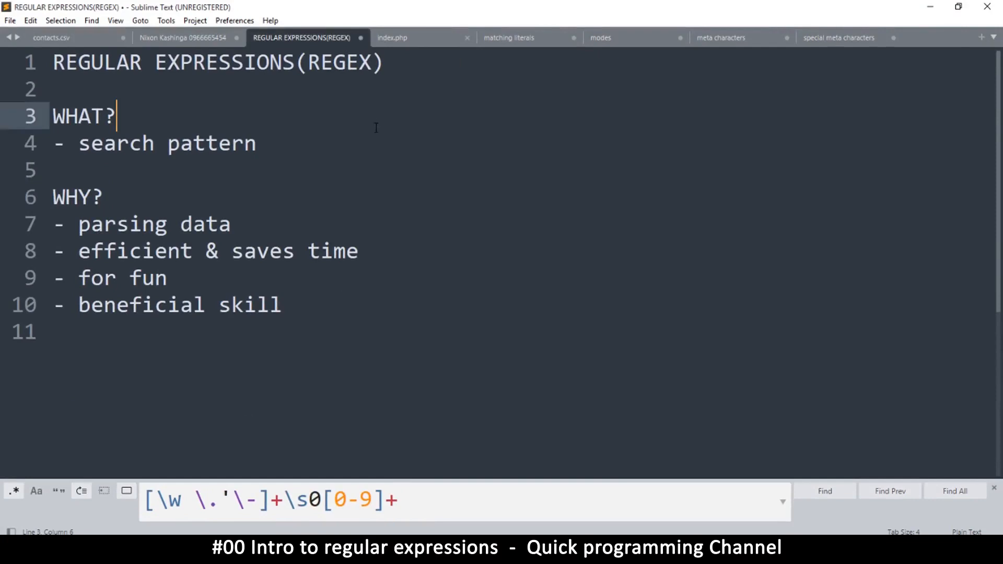
mouse_move(266, 332)
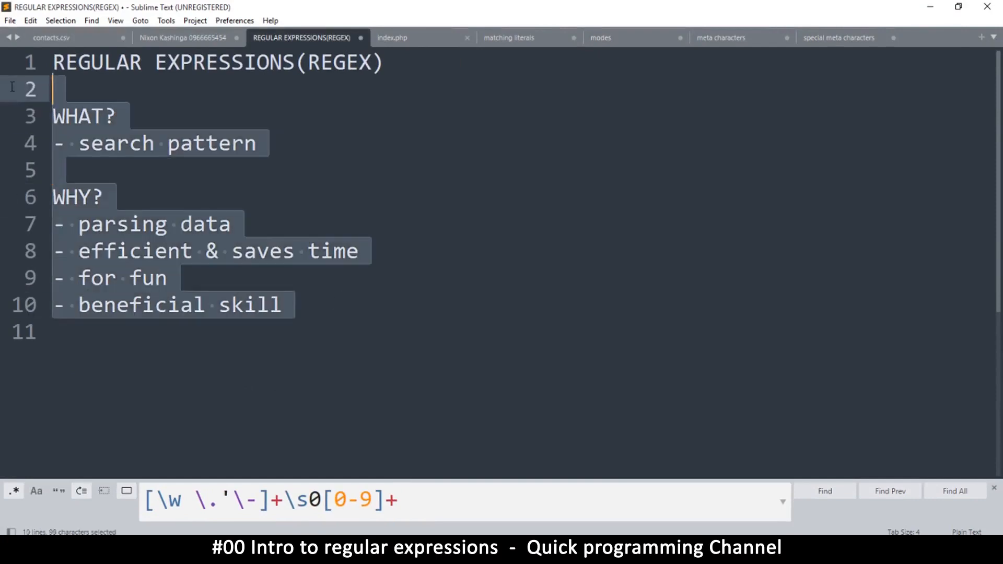
click(255, 143)
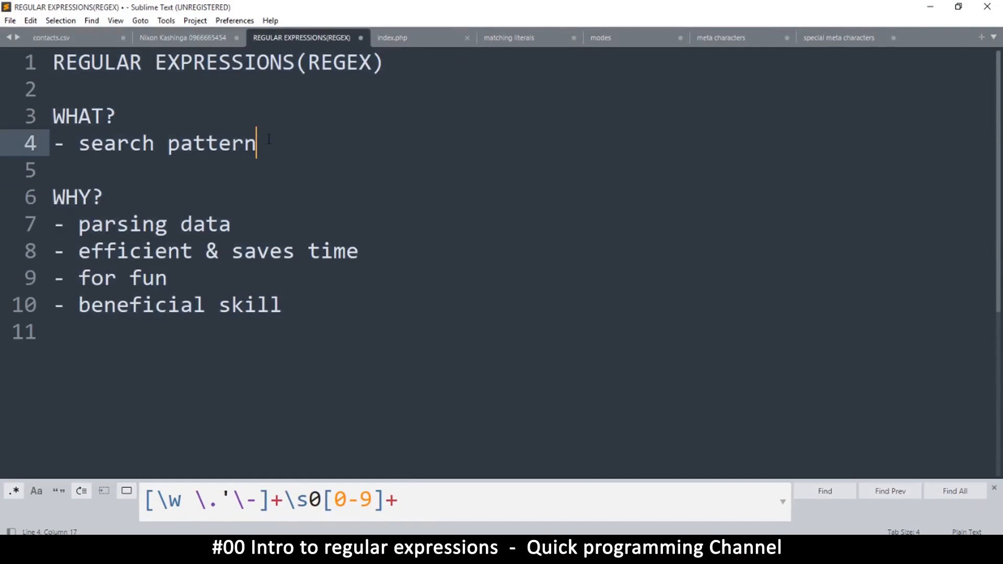